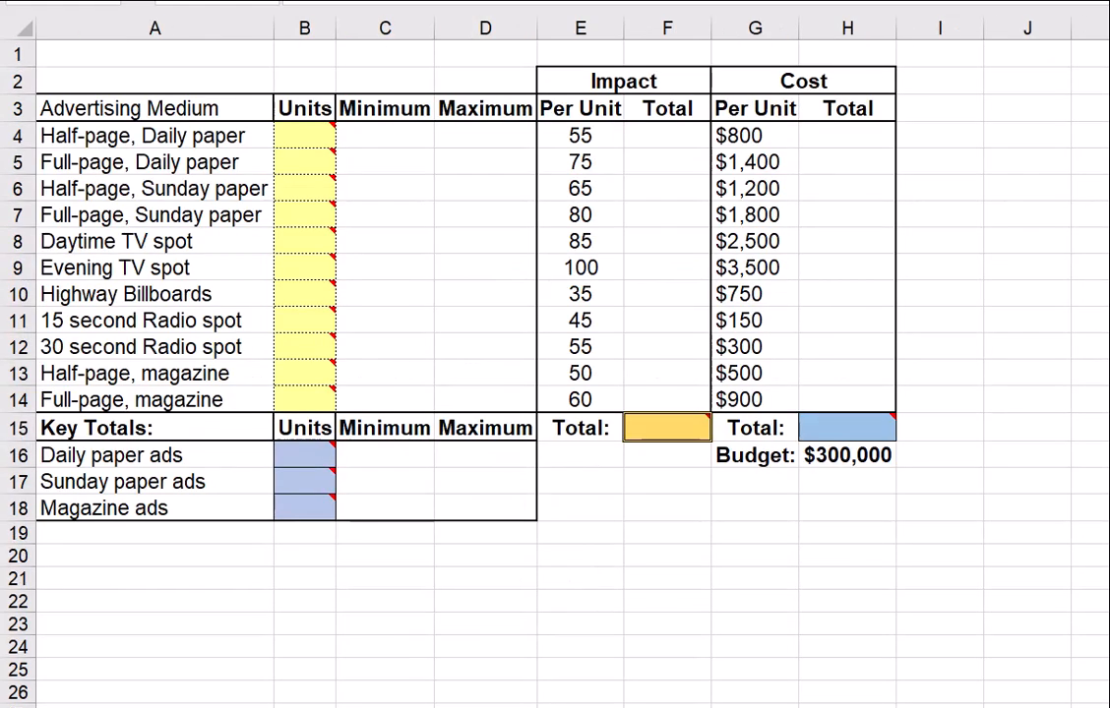
mouse_move(377, 459)
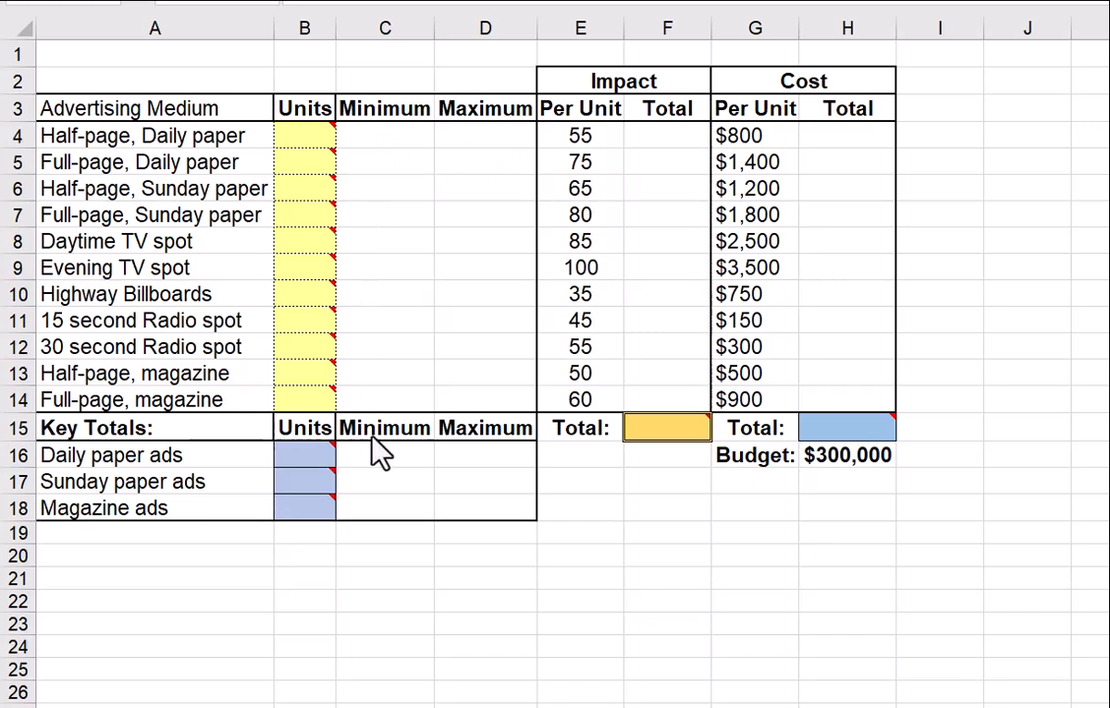
mouse_move(411, 165)
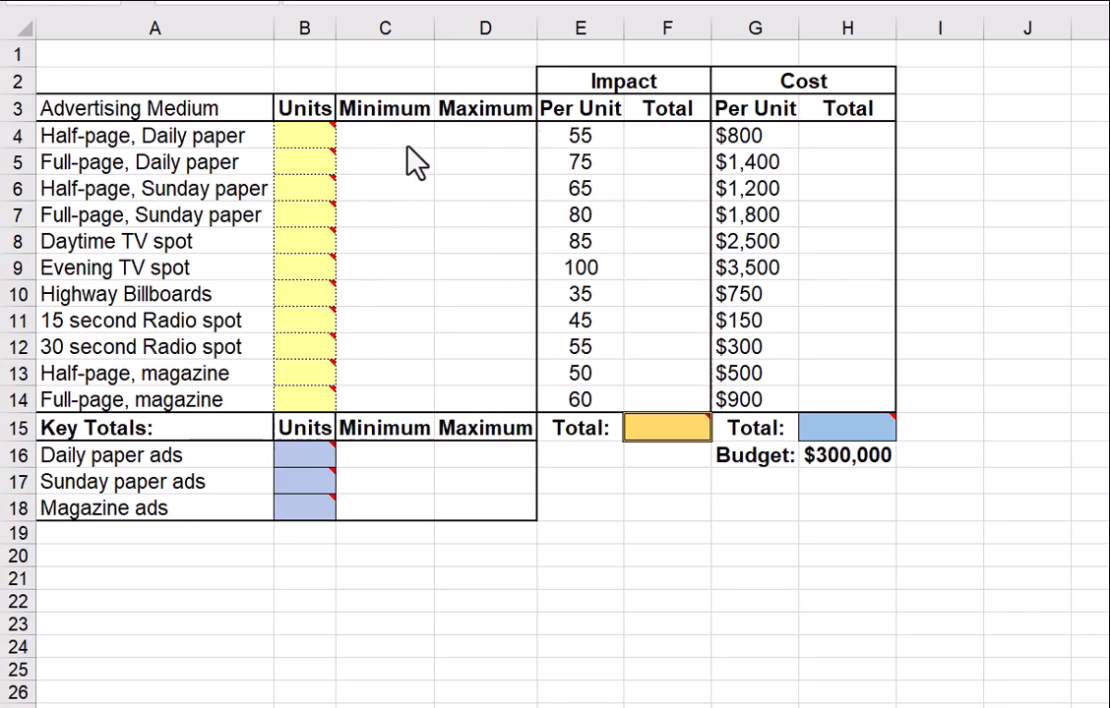
mouse_move(367, 369)
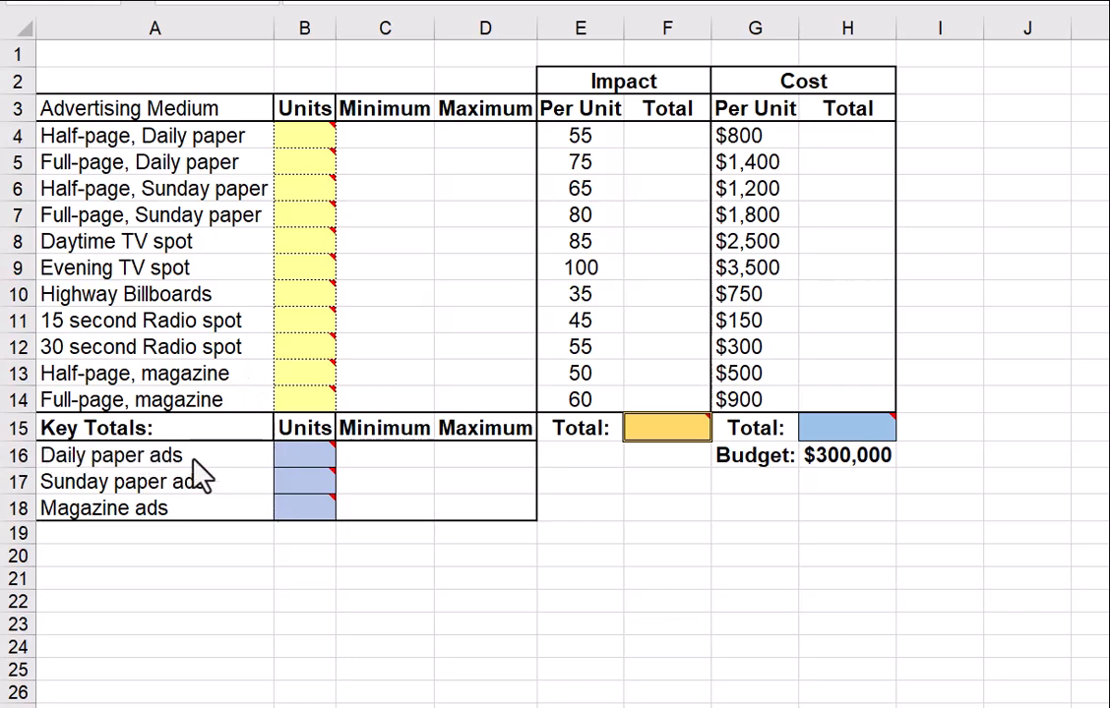
mouse_move(484, 479)
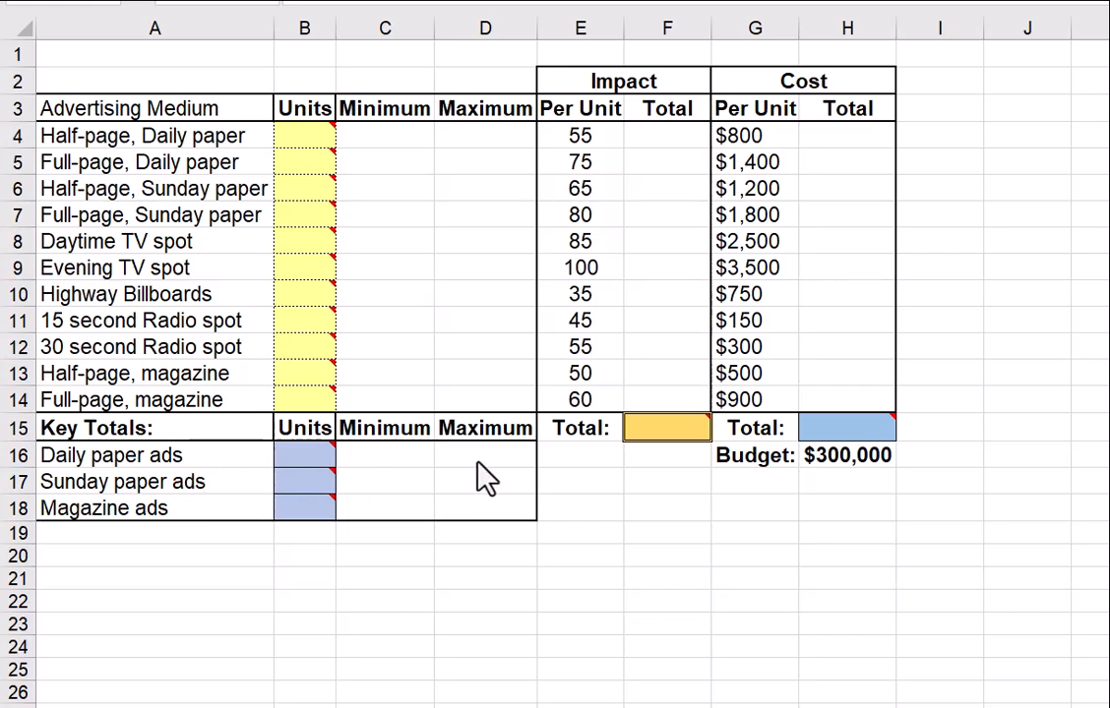
mouse_move(193, 182)
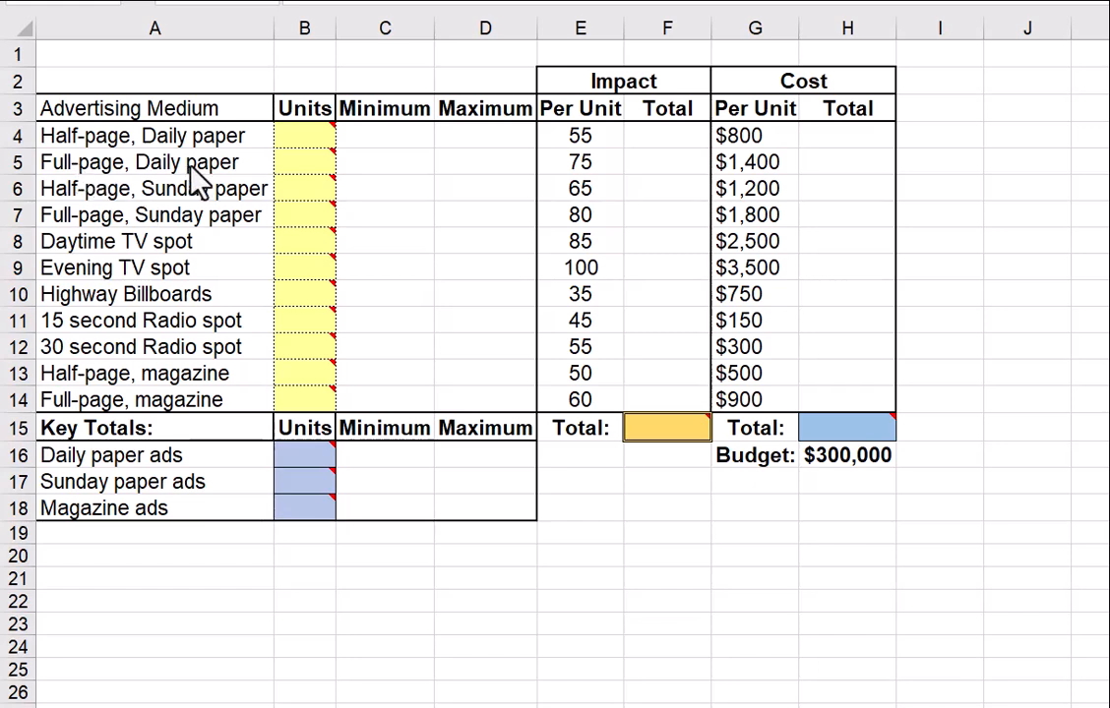
mouse_move(177, 504)
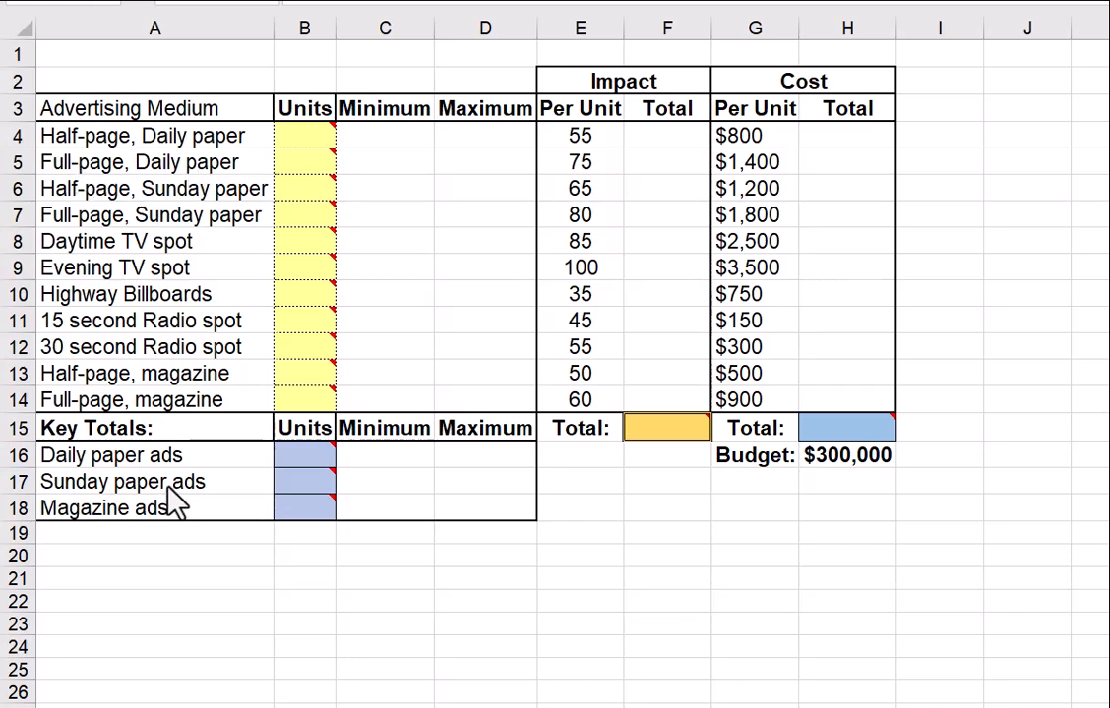
mouse_move(93, 241)
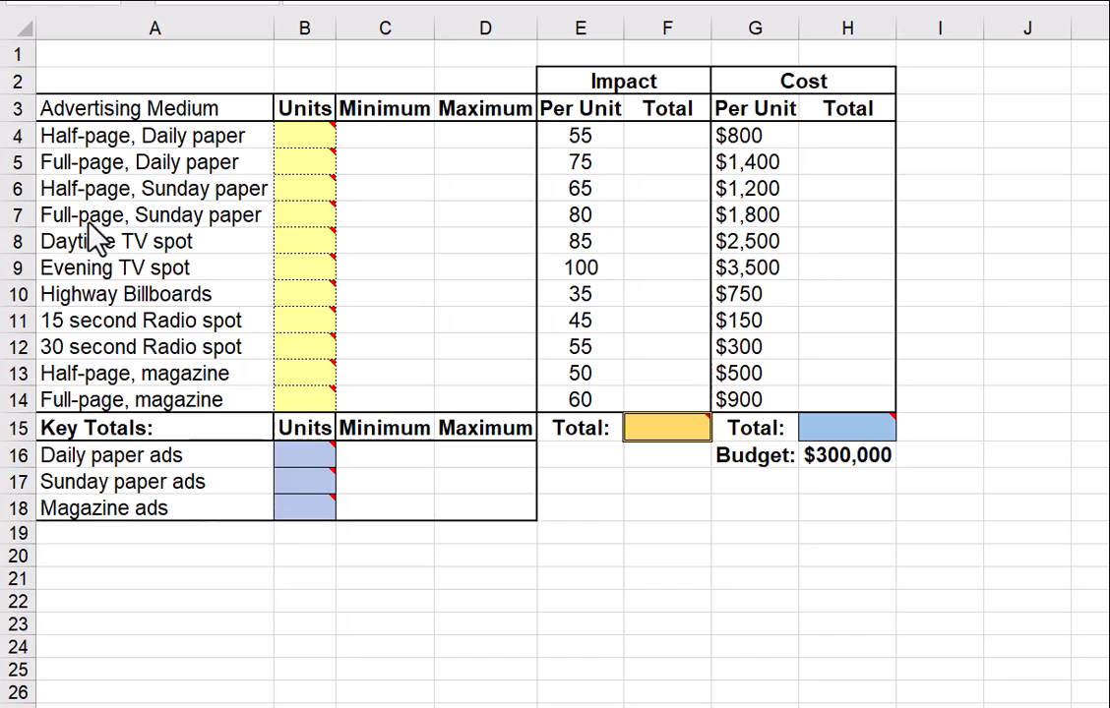
mouse_move(106, 244)
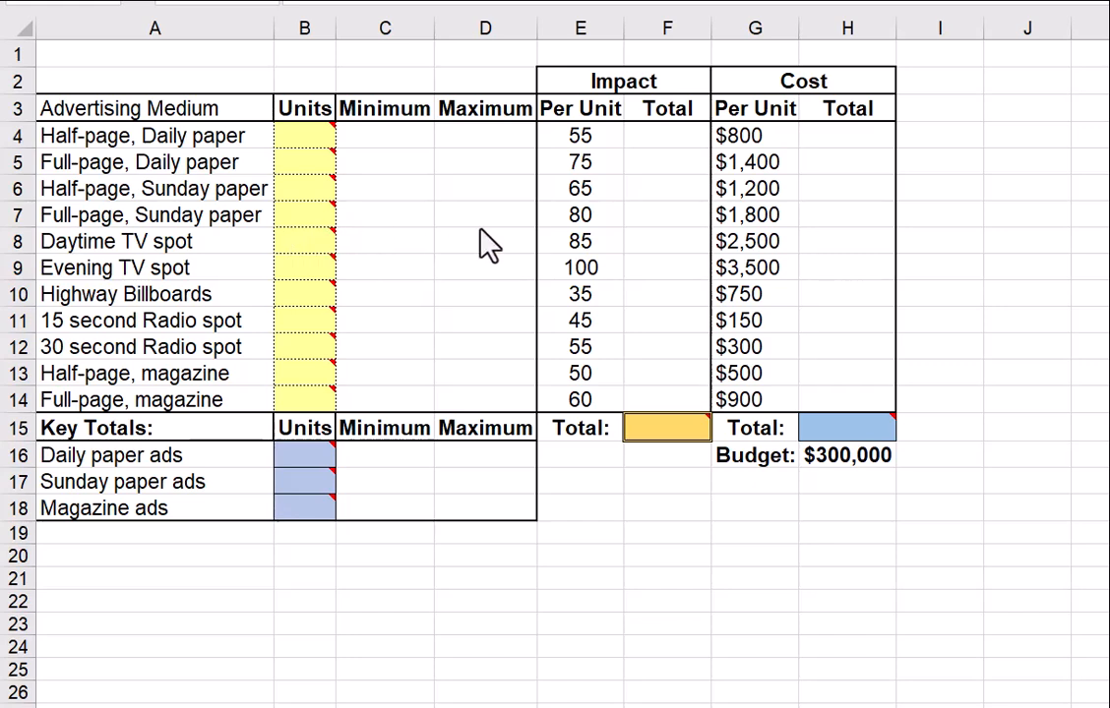
mouse_move(153, 523)
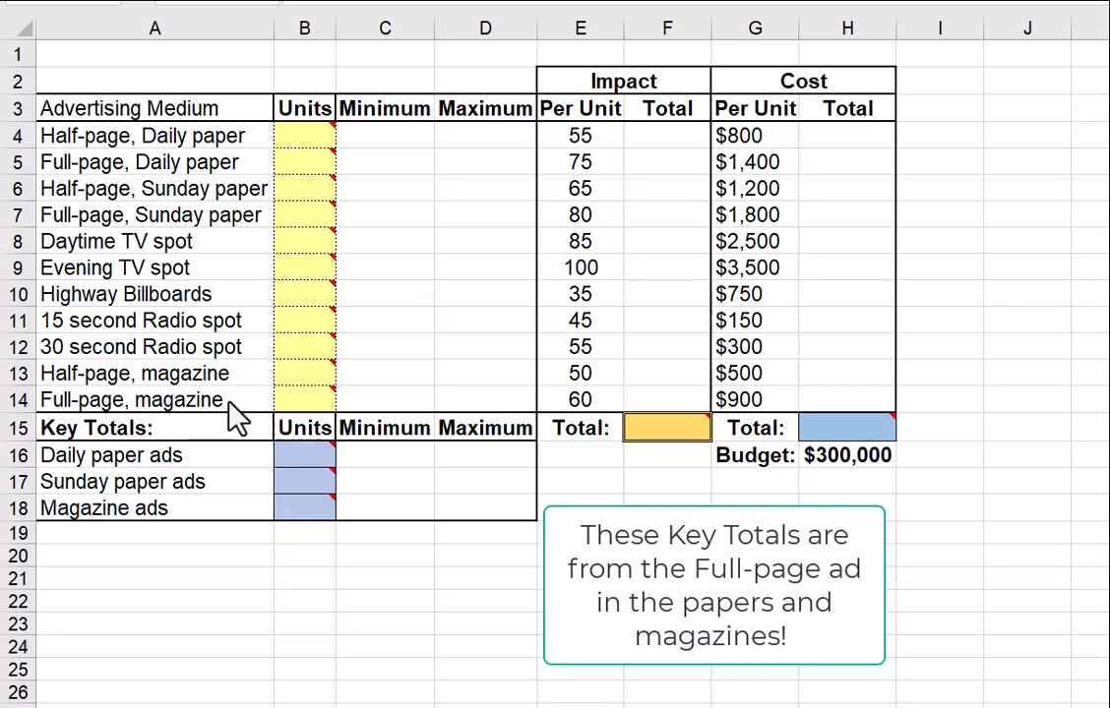
mouse_move(308, 482)
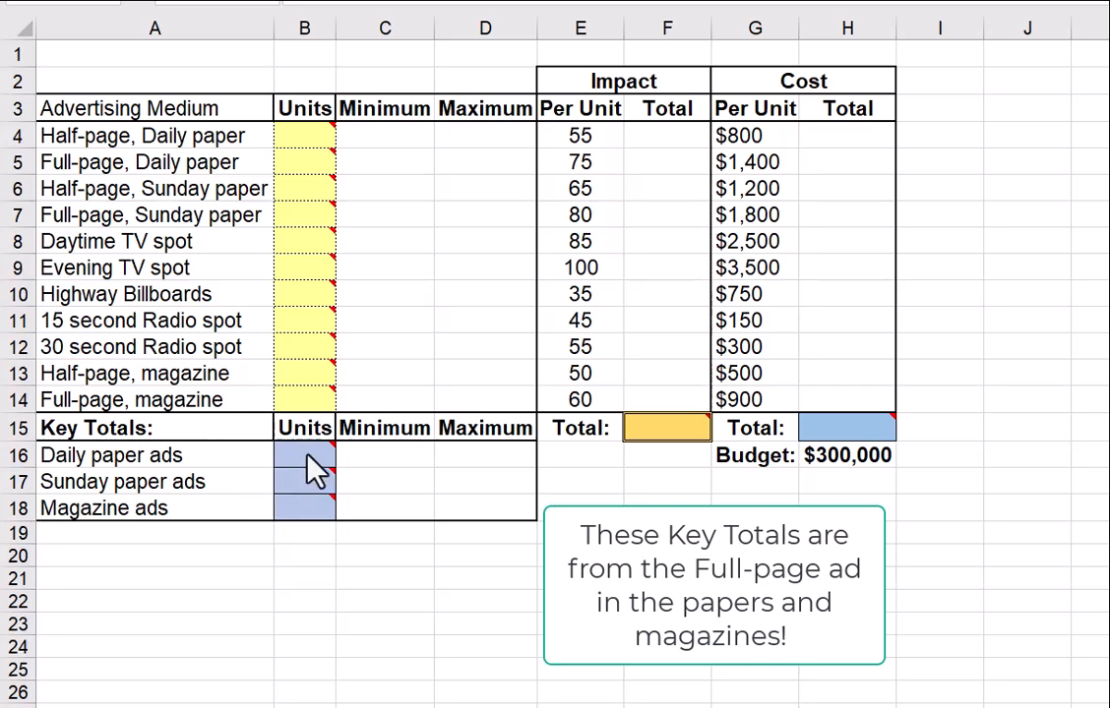
mouse_move(354, 478)
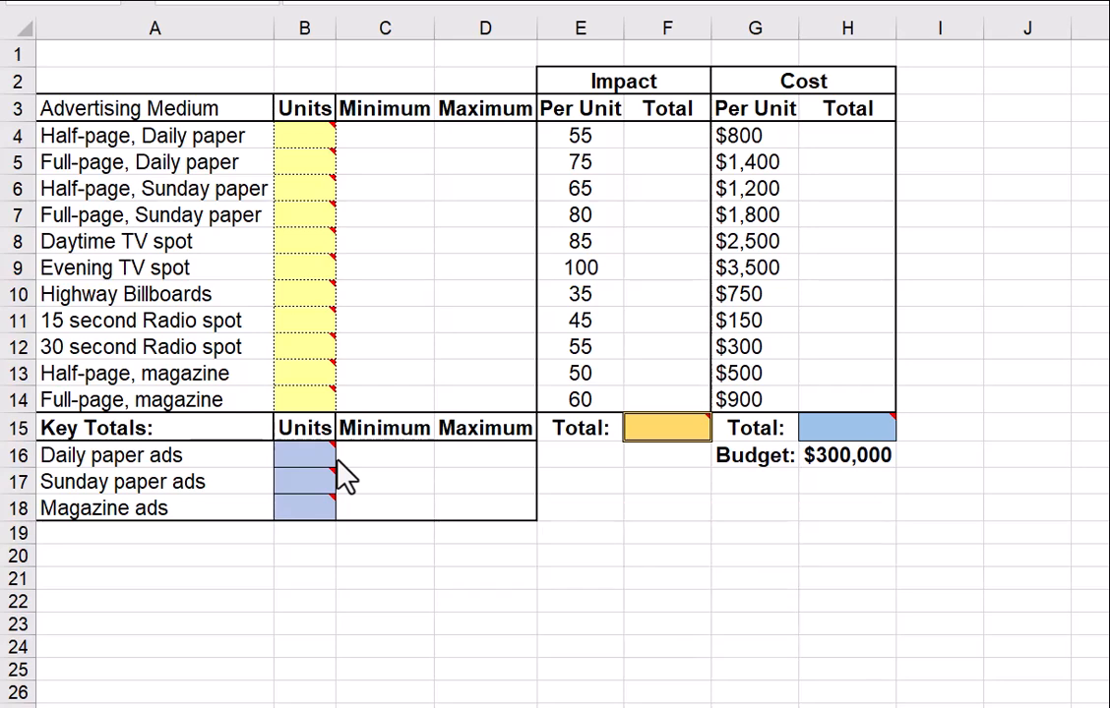
mouse_move(310, 468)
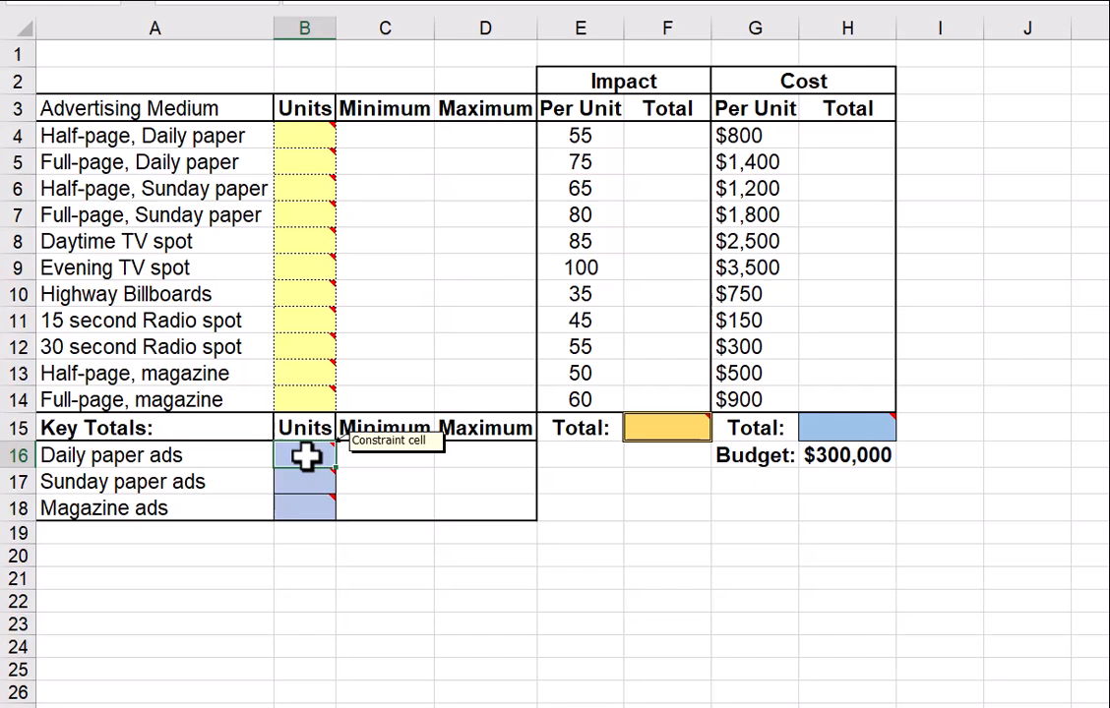
mouse_move(304, 457)
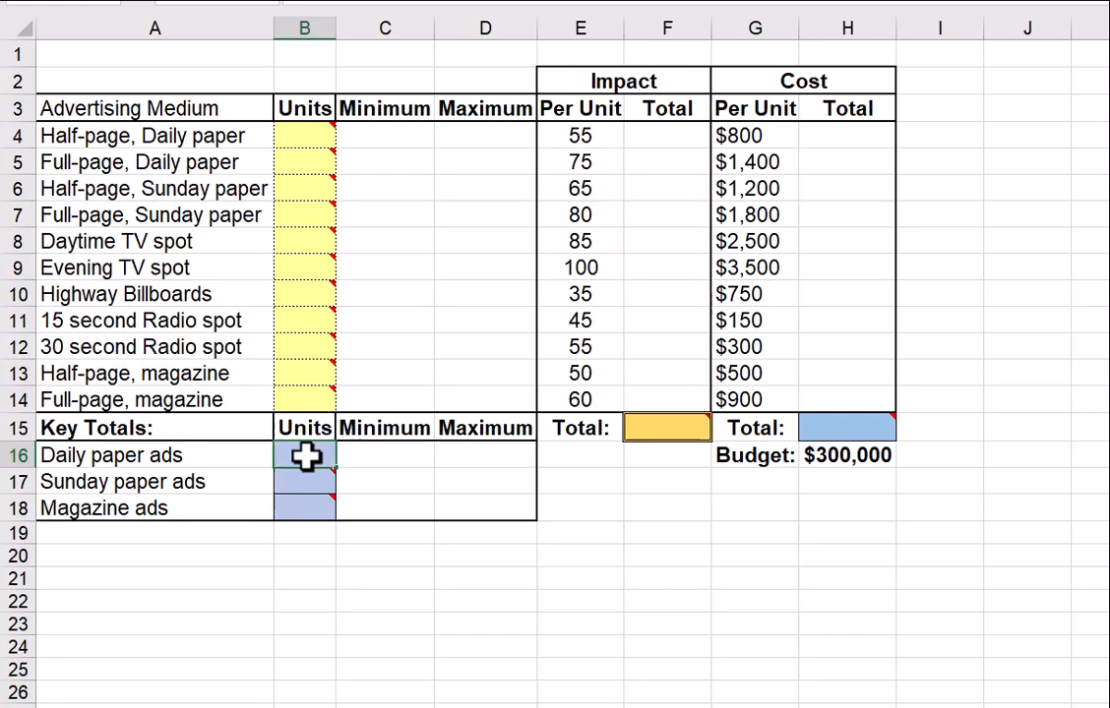
Step: Enter =SUM(B4:B5) in B16 to total the Daily paper ads units
text(=SUM()
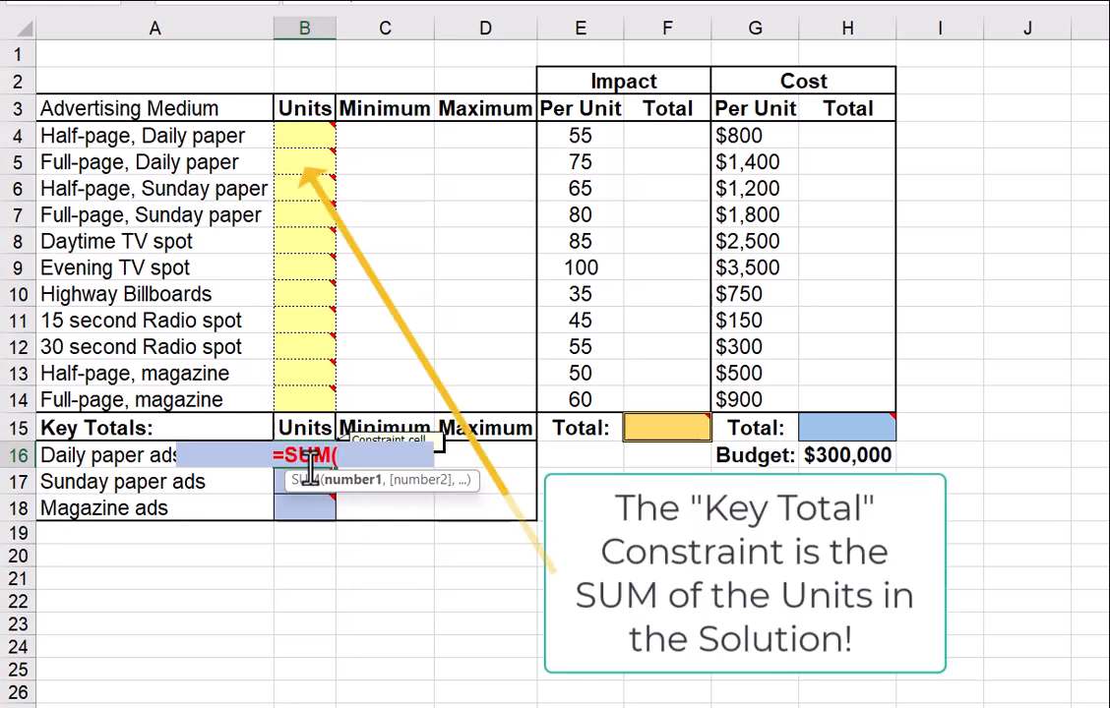
mouse_move(372, 234)
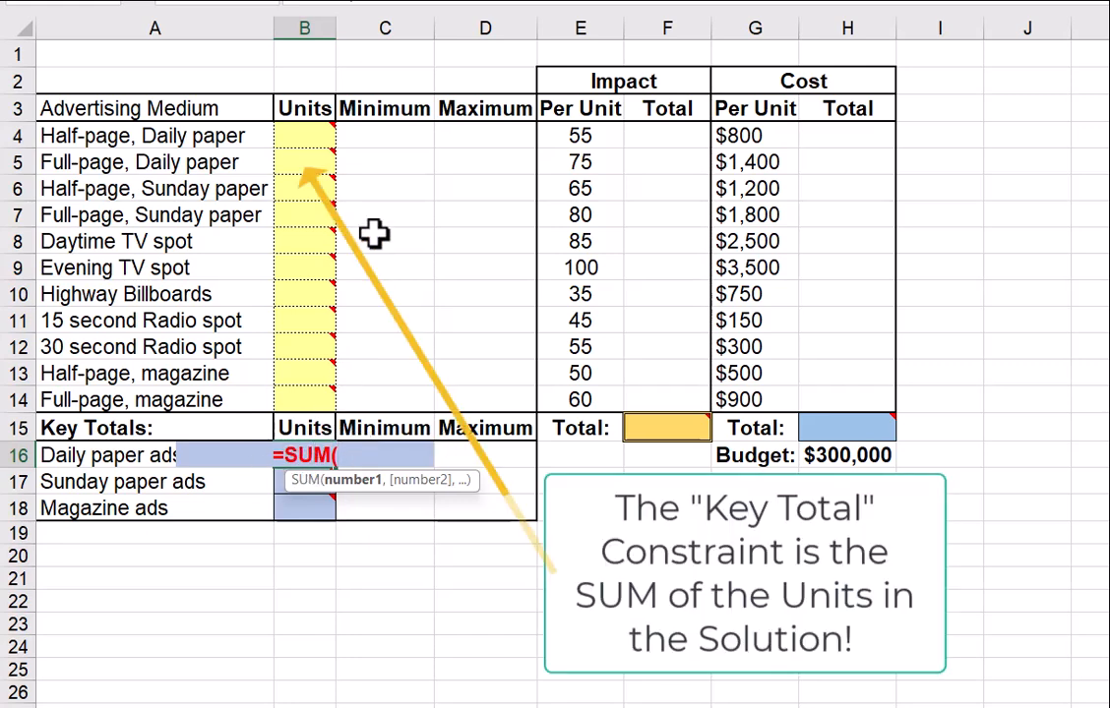
mouse_move(295, 155)
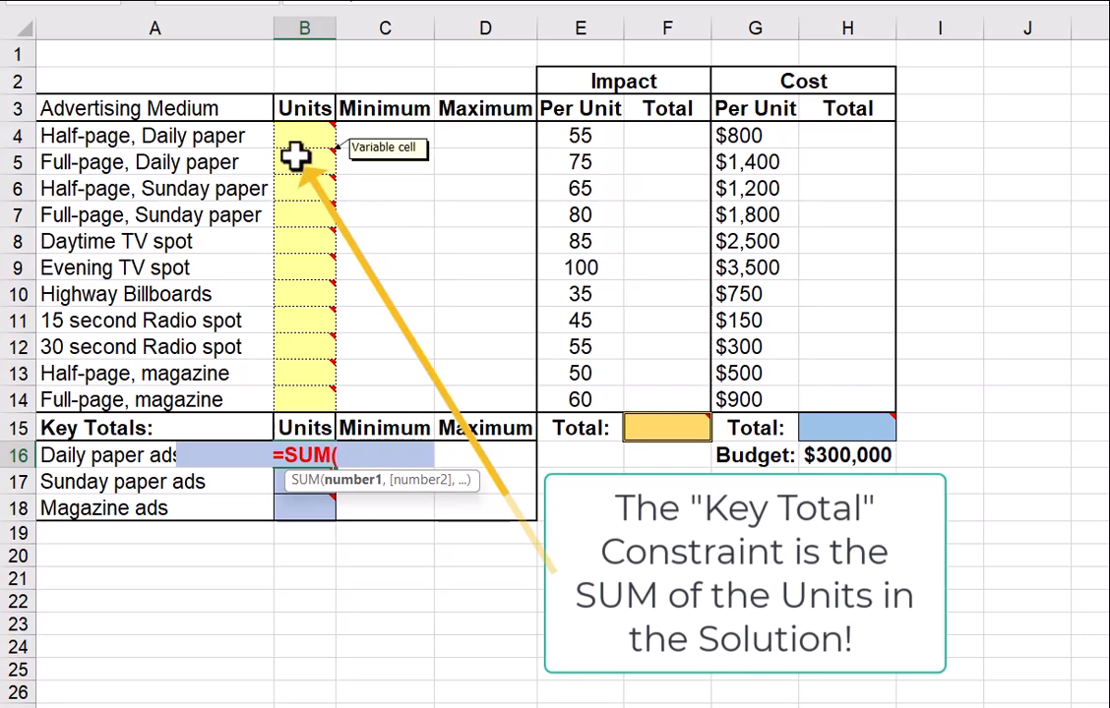
click(303, 136)
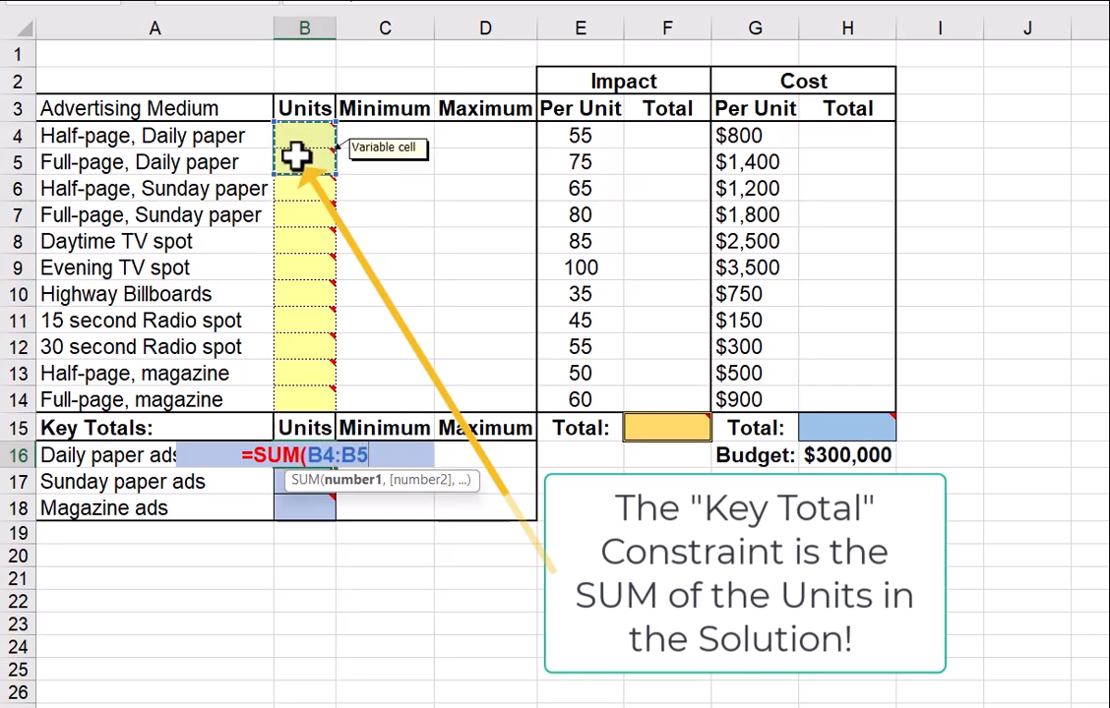
key(Enter)
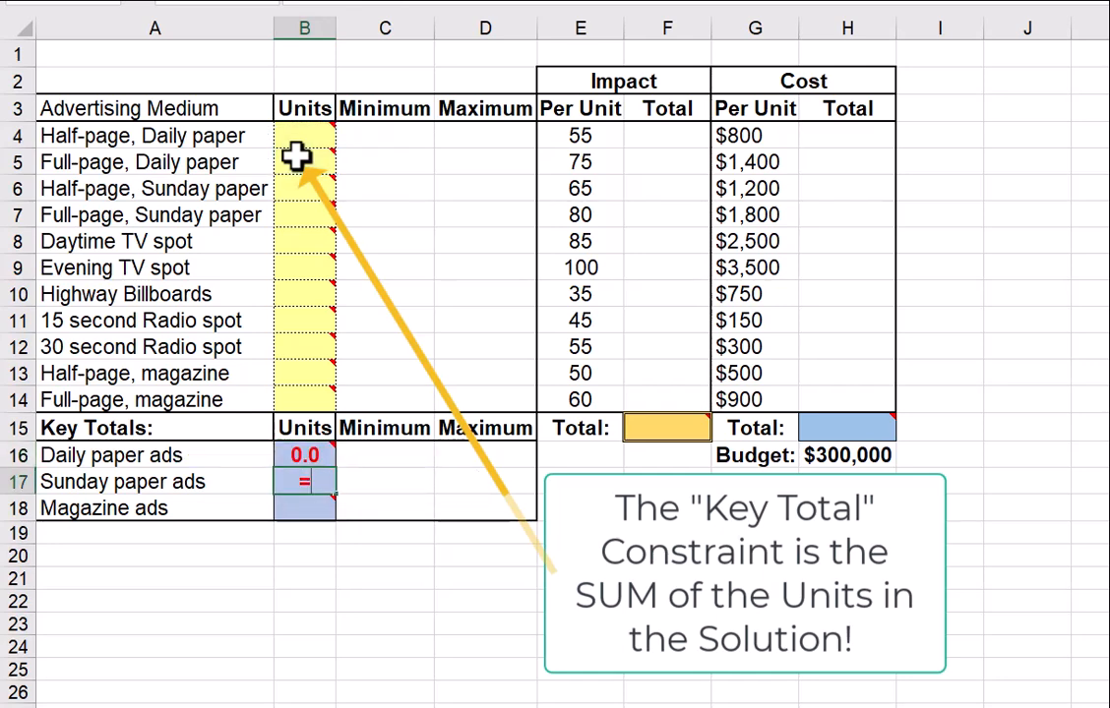
Step: Enter =SUM(B6:B7) in B17 to total the Sunday paper ads units
text(=SUM()
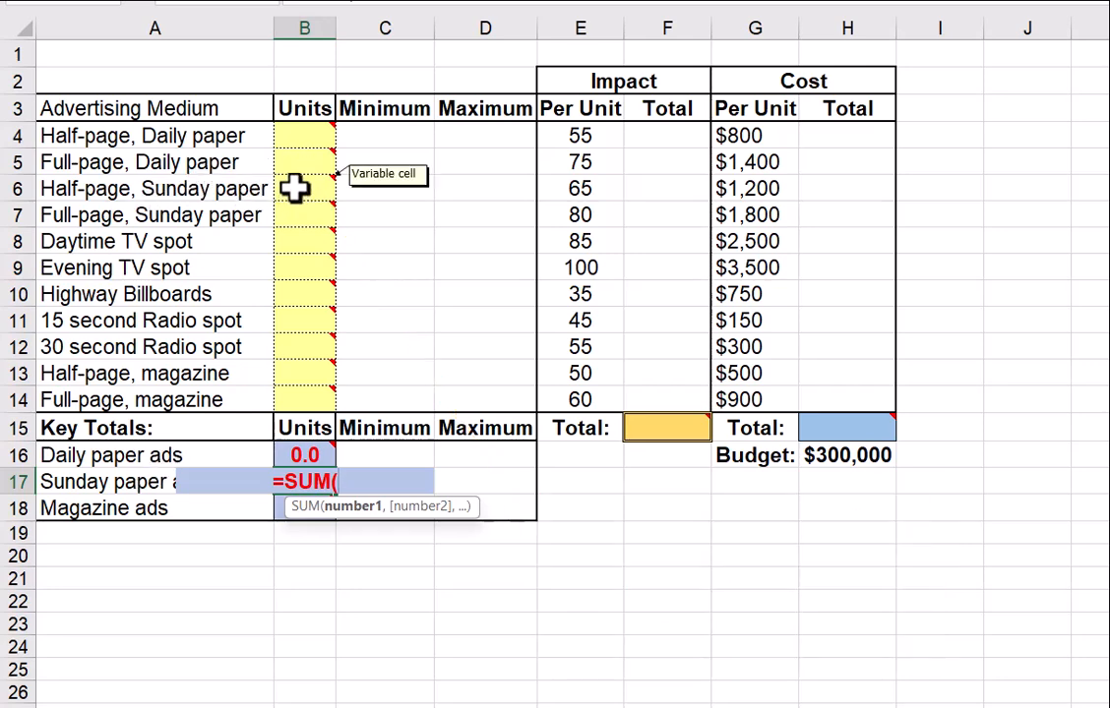
drag(305, 189, 305, 216)
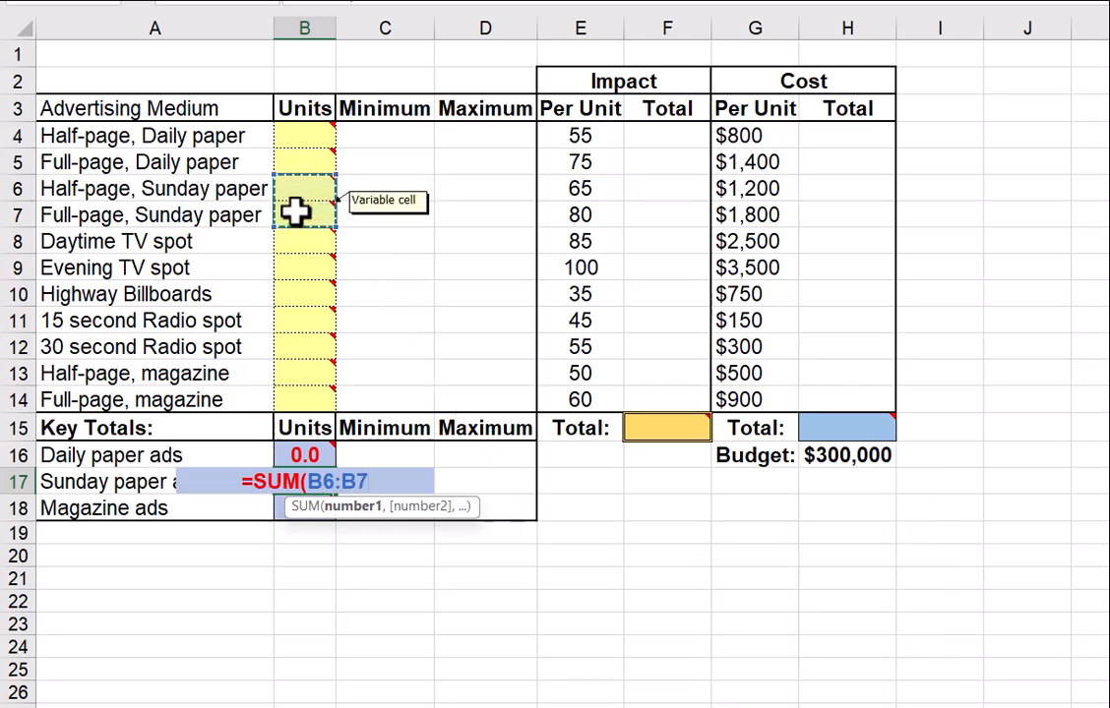
key(Enter)
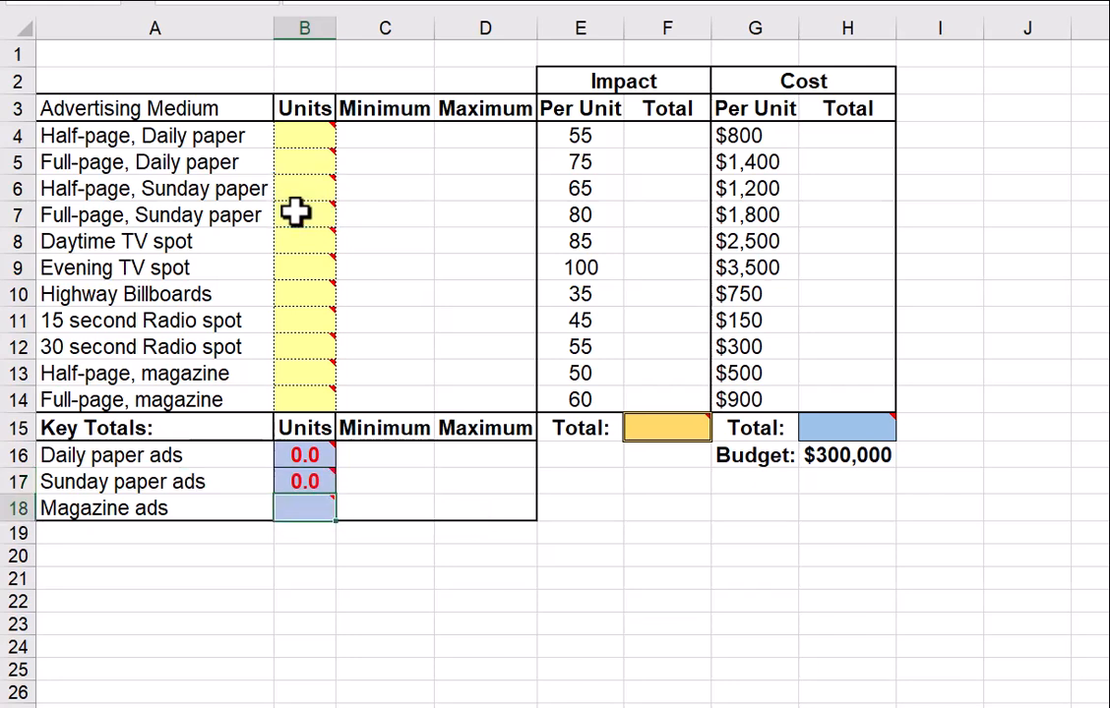
Step: Enter =SUM(B13:B14) in B18 to total the Magazine ads units
text(=sum)
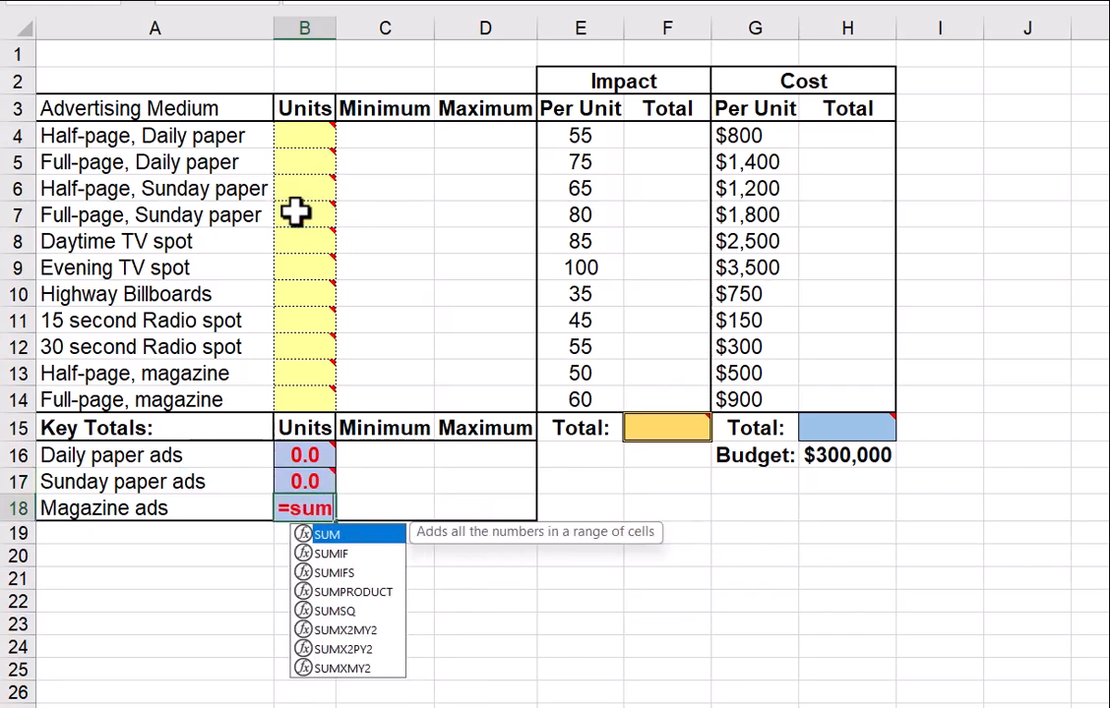
text(()
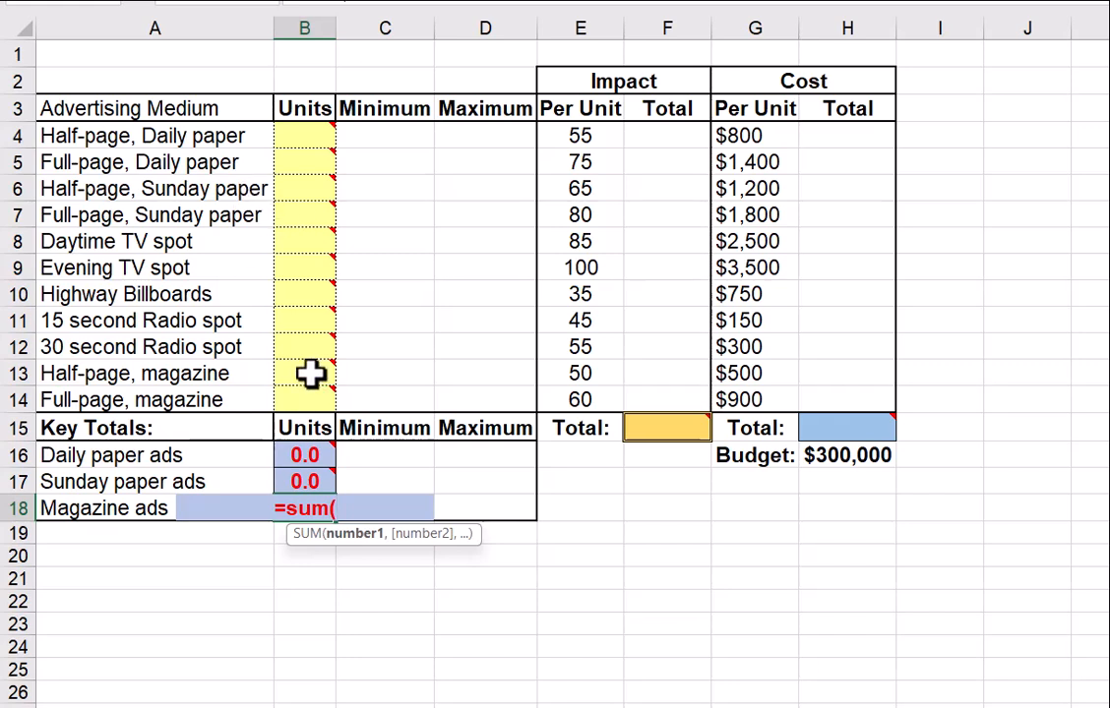
drag(304, 373, 304, 400)
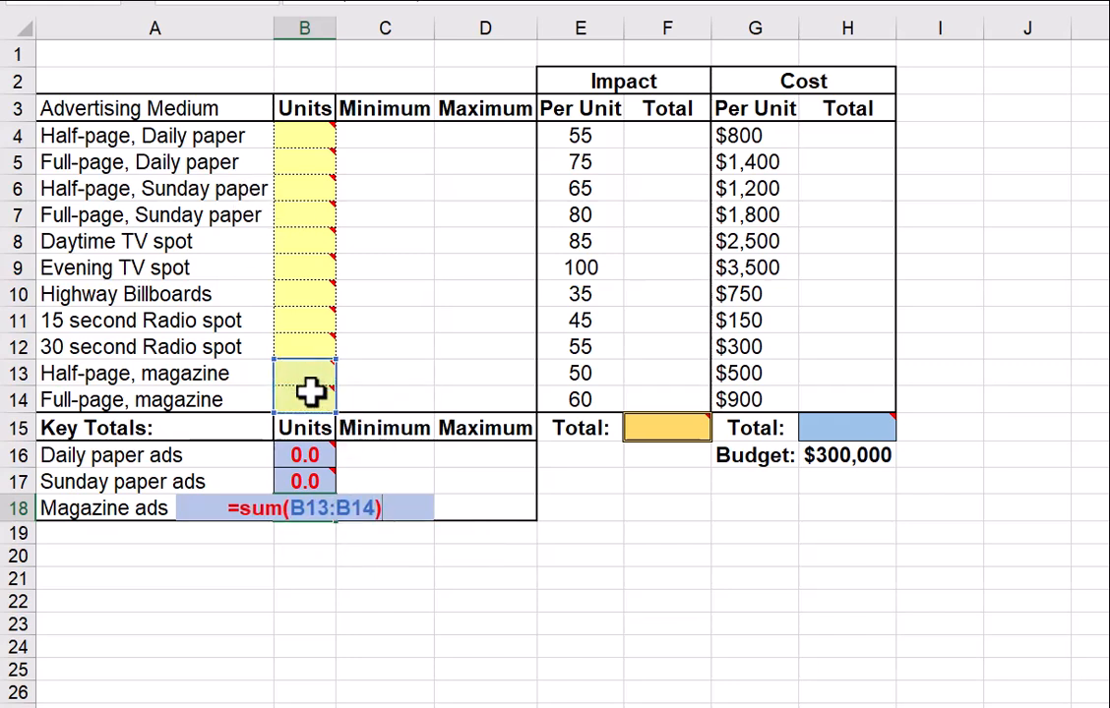
key(Return)
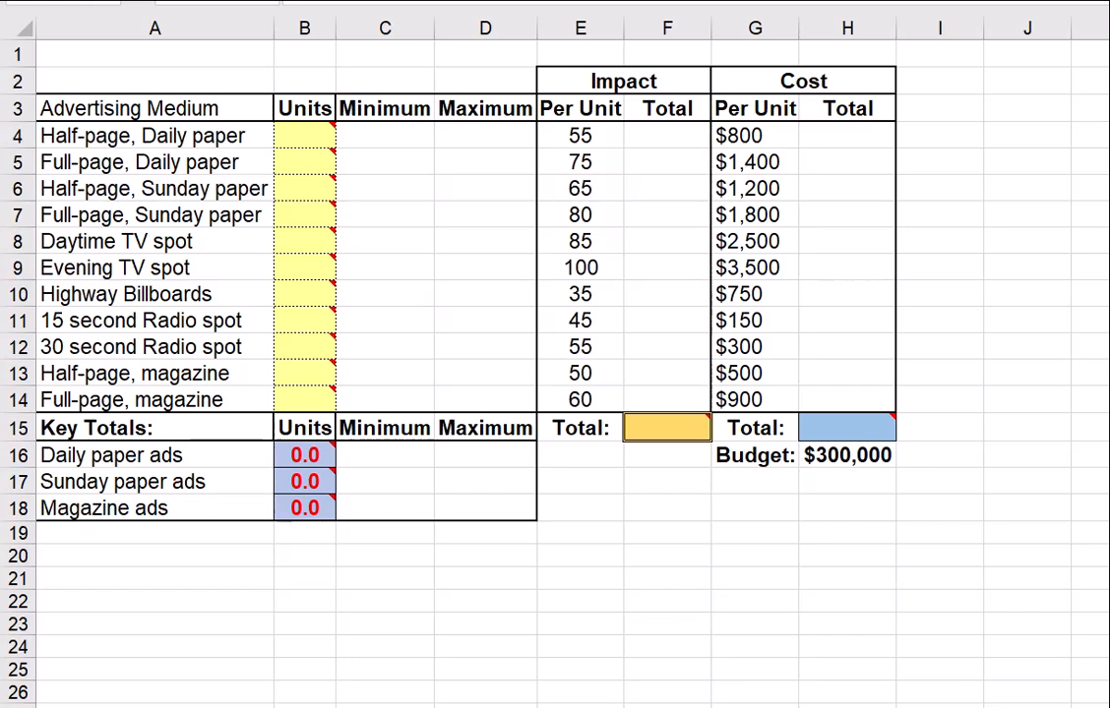
mouse_move(663, 467)
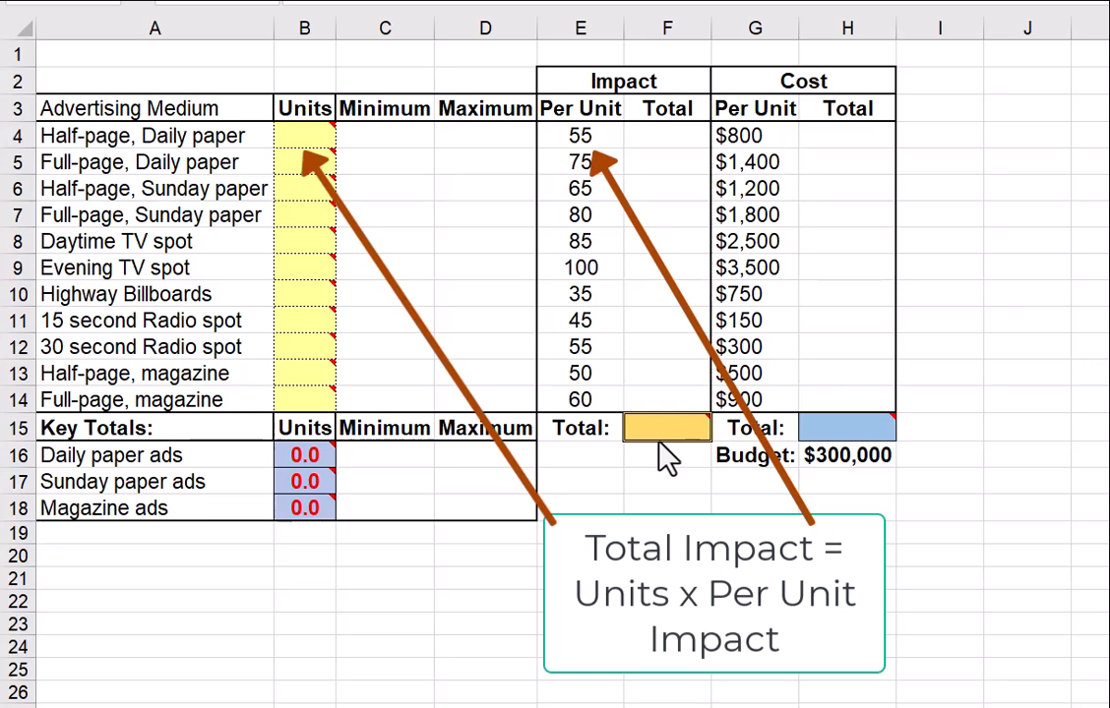
mouse_move(665, 153)
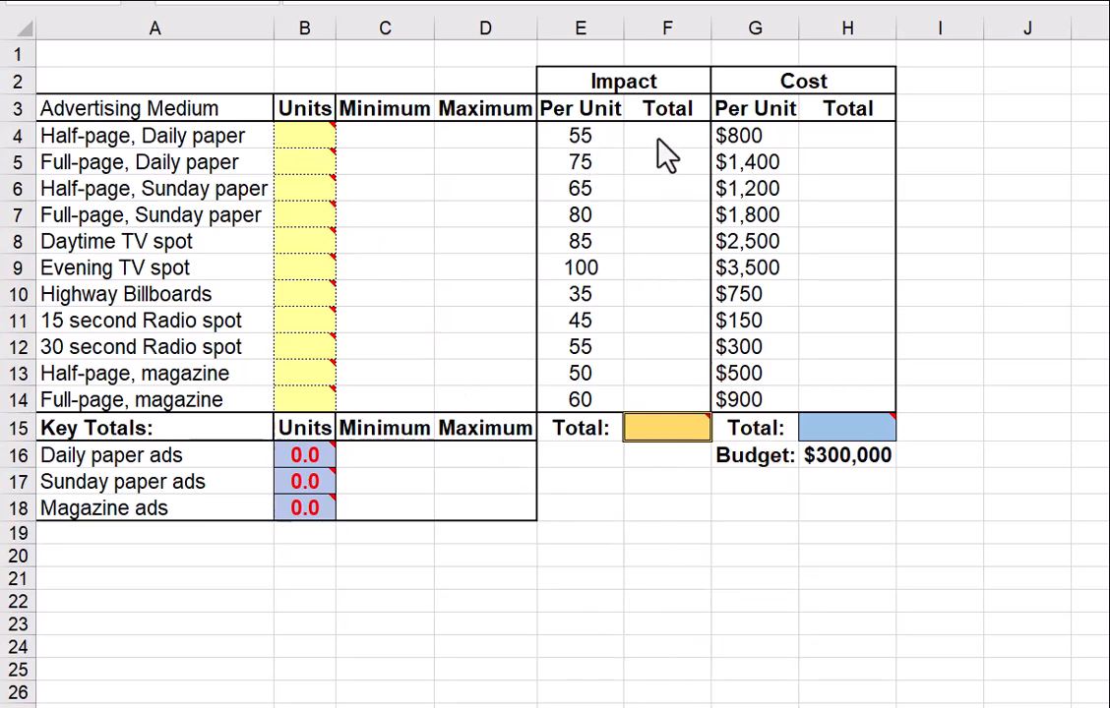
Step: Enter =B4*E4 in F4 and fill it down through F14
click(664, 135)
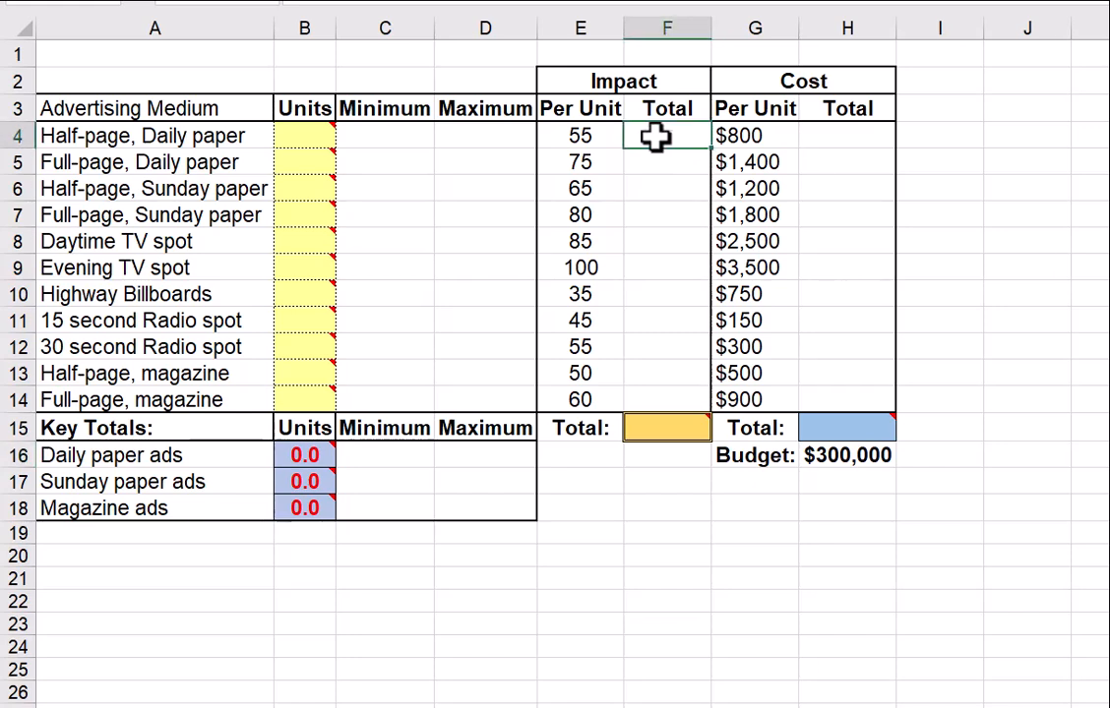
text(=)
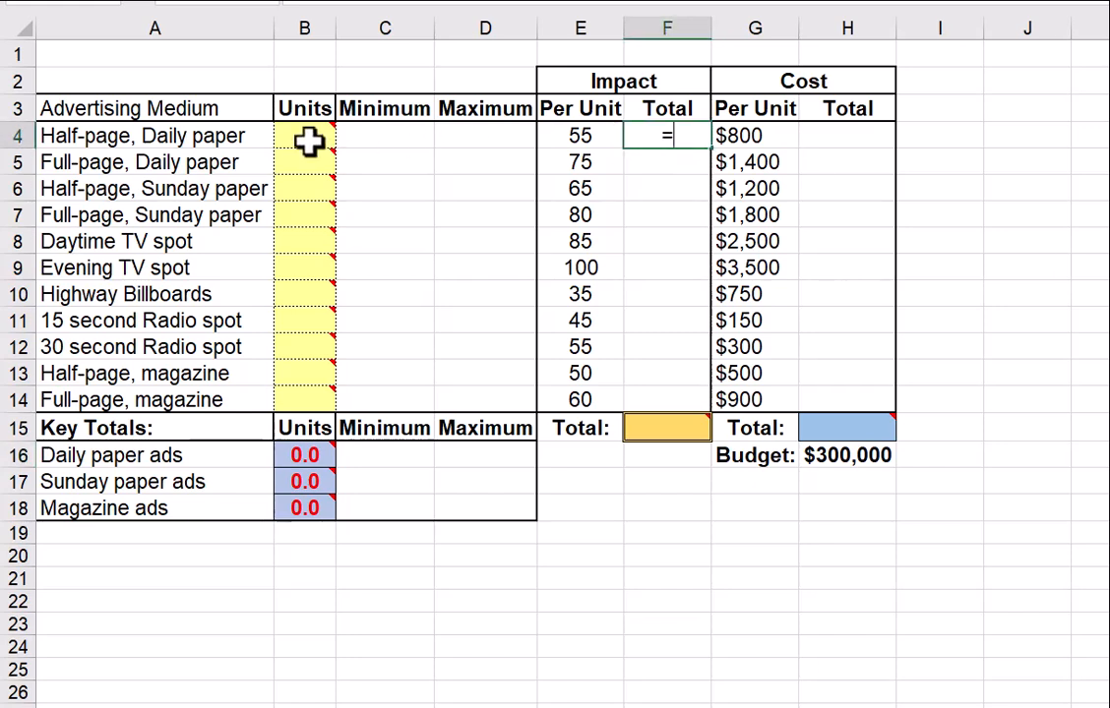
click(304, 136)
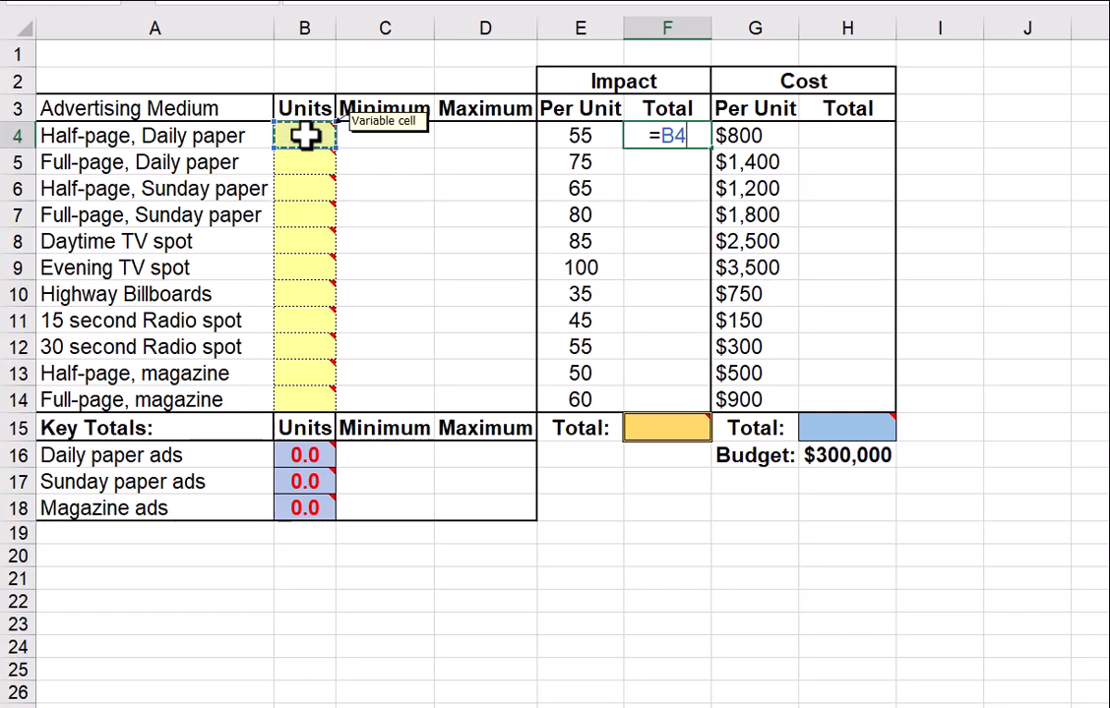
text(*)
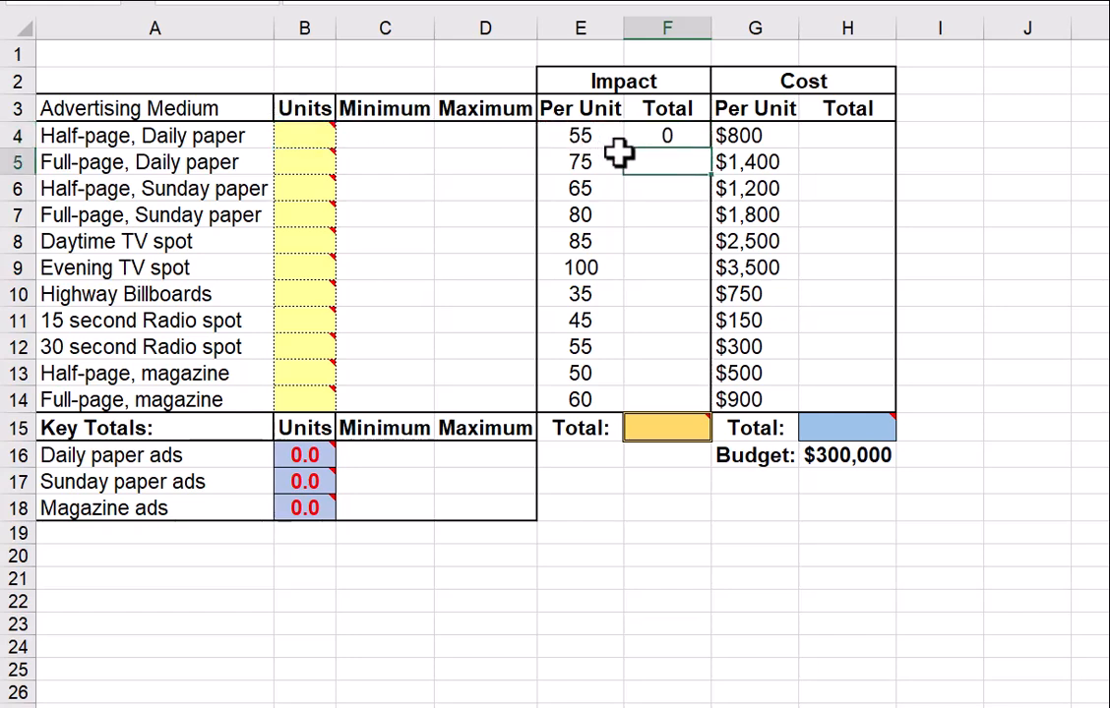
drag(666, 135, 667, 215)
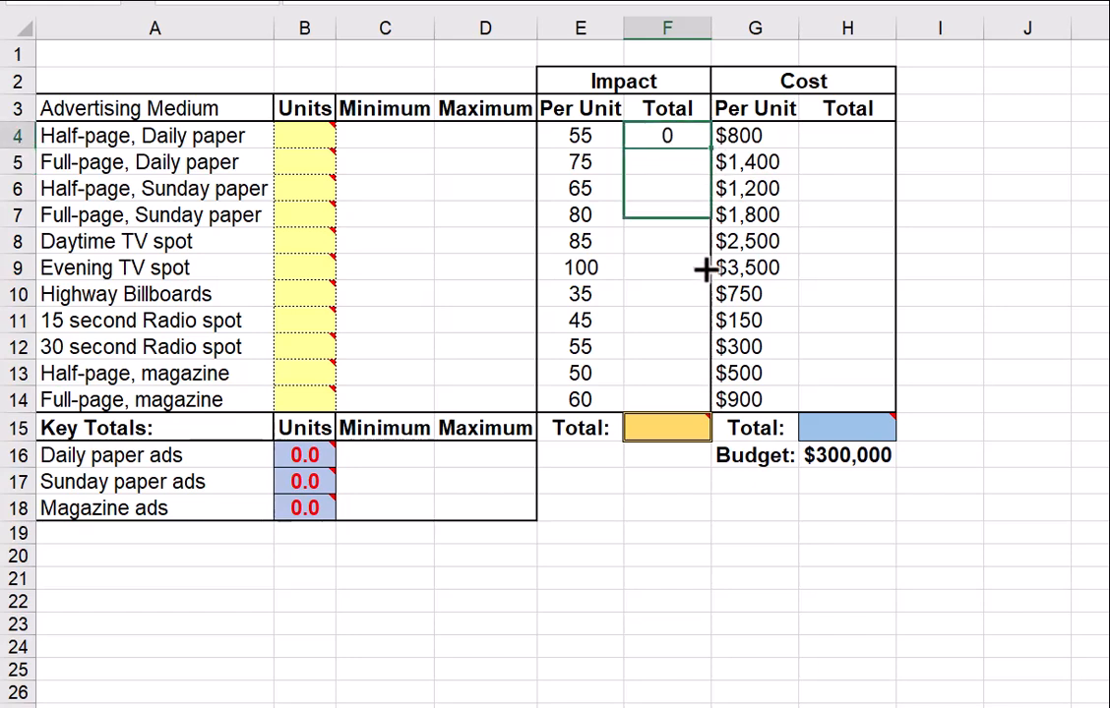
drag(667, 136, 667, 409)
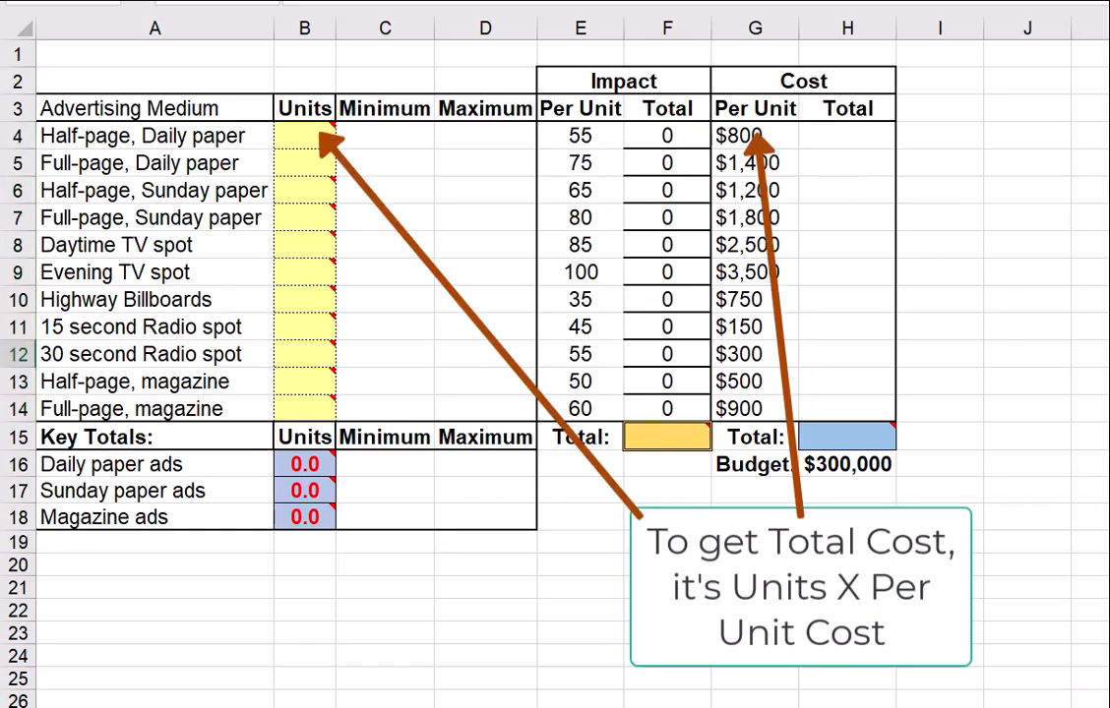
mouse_move(832, 144)
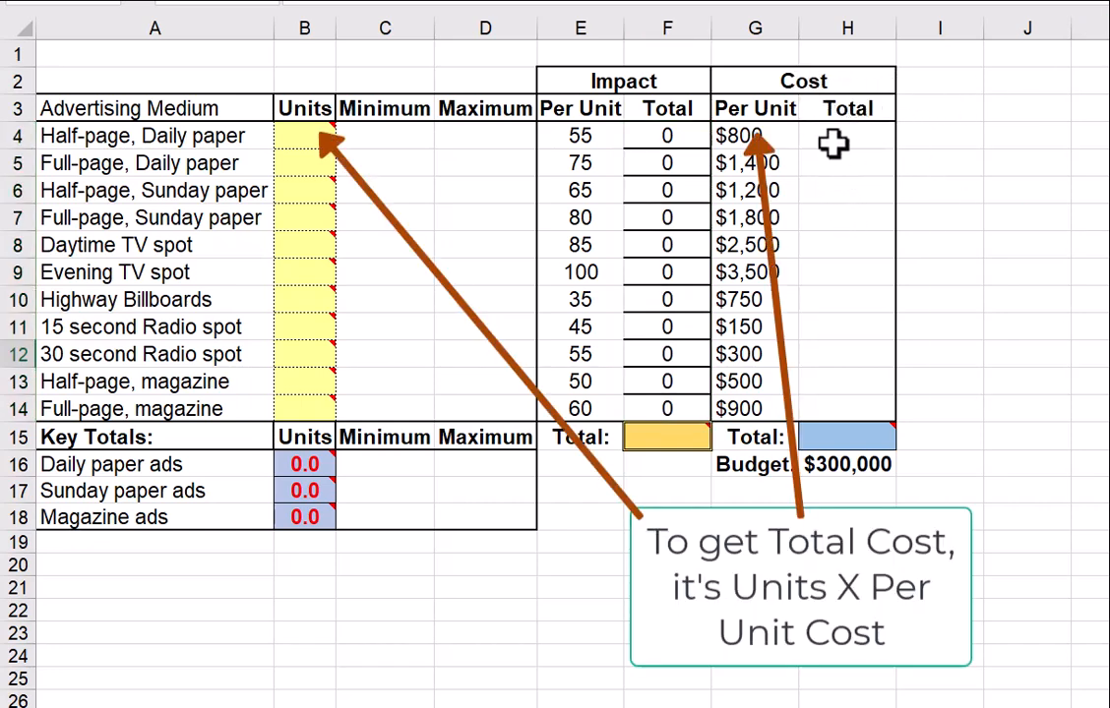
Step: Start the H4 cost total formula multiplying units B4 by per-unit cost
click(846, 136)
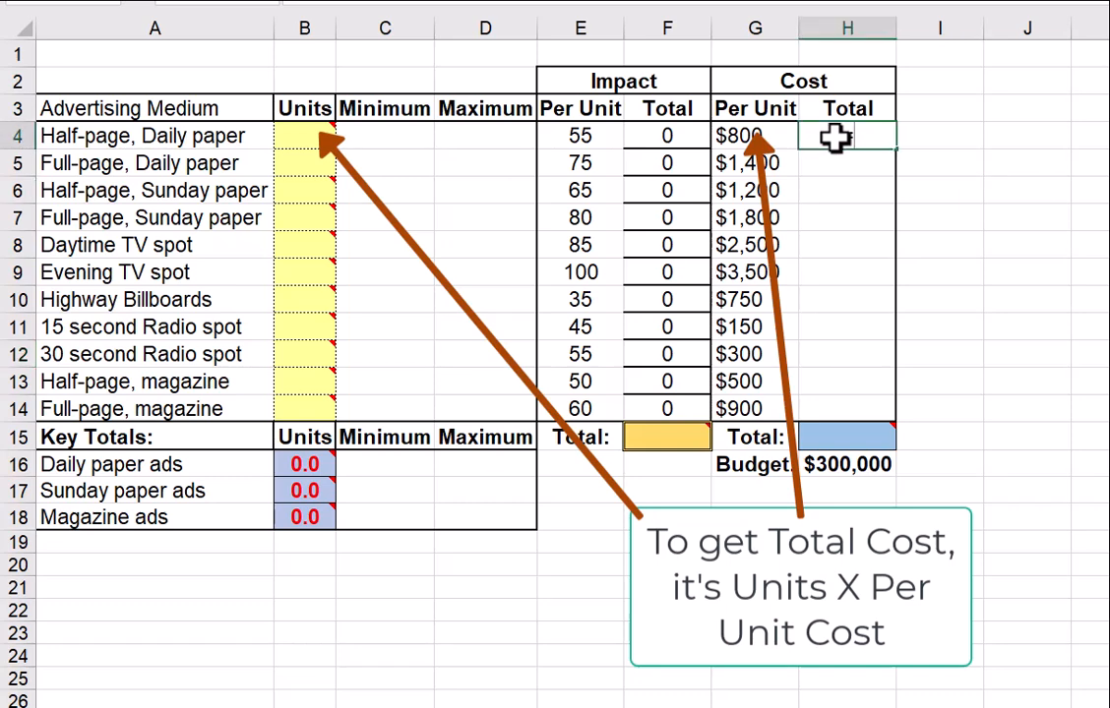
click(304, 136)
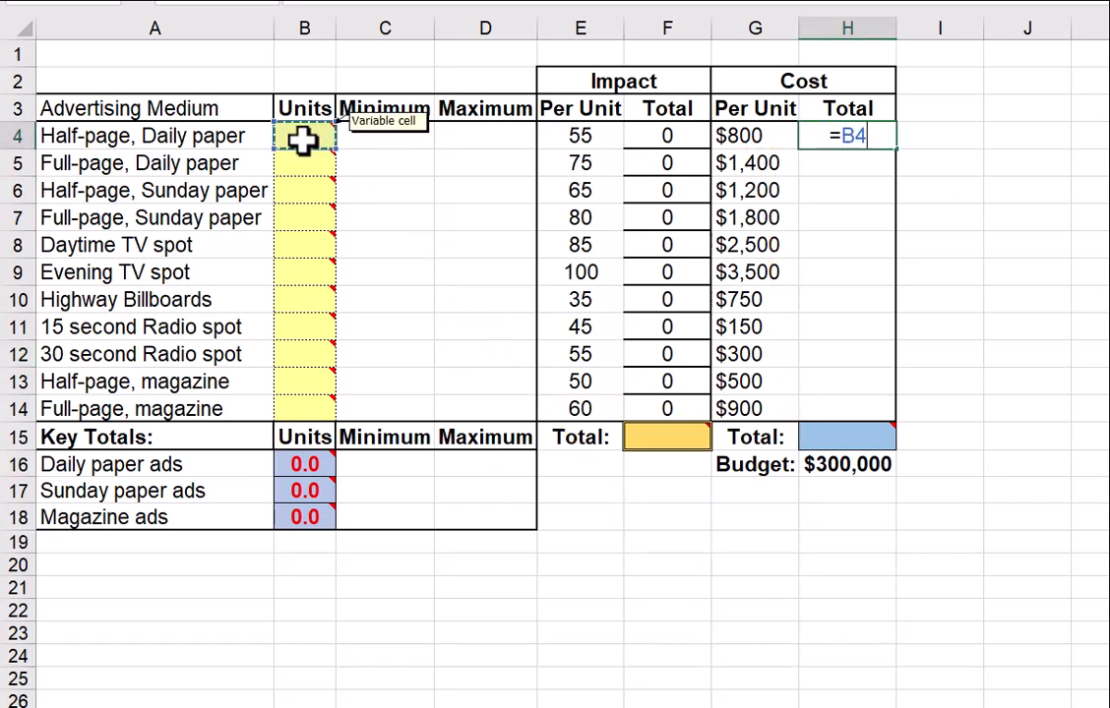
text(*)
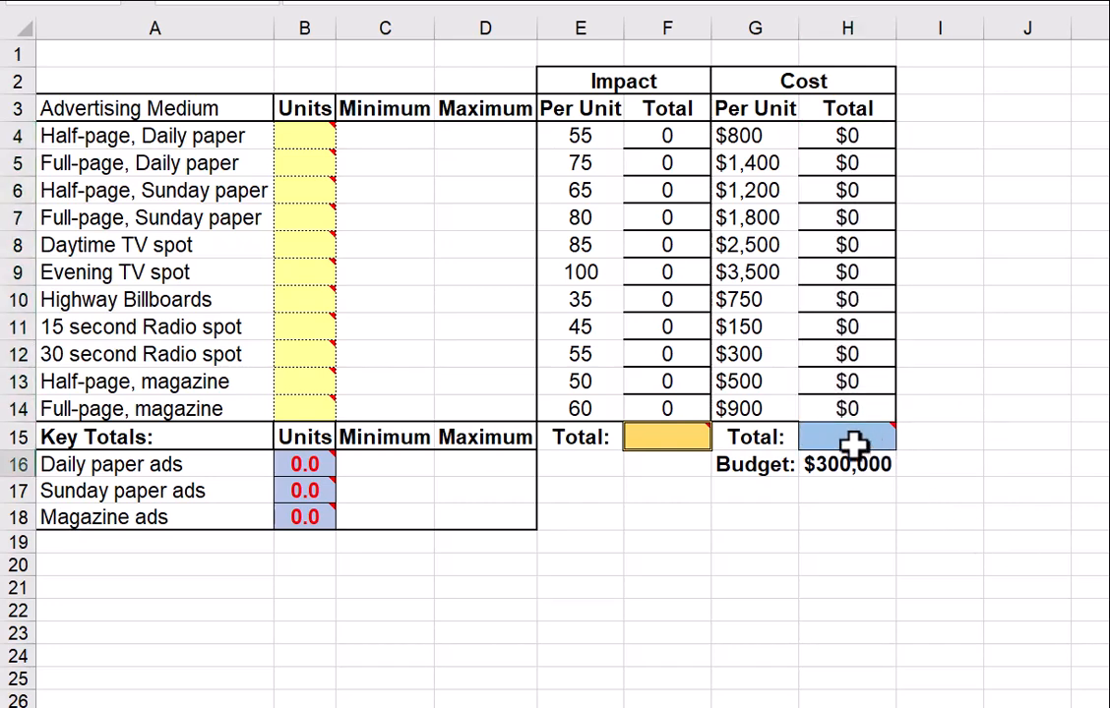
mouse_move(849, 445)
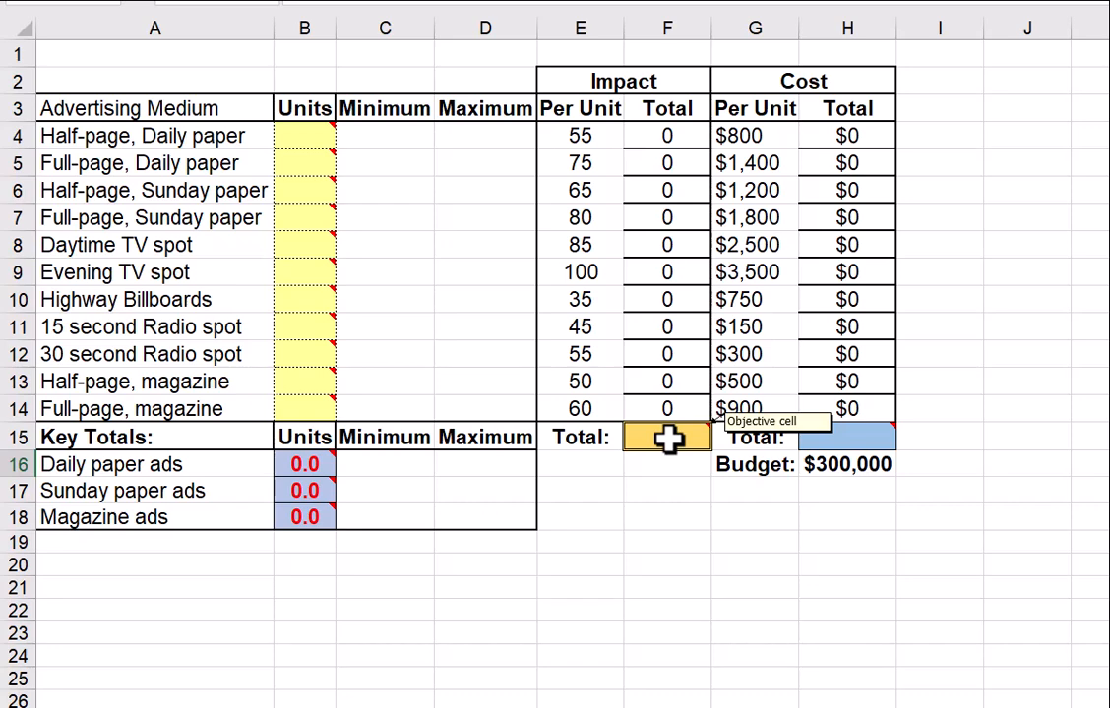
mouse_move(665, 457)
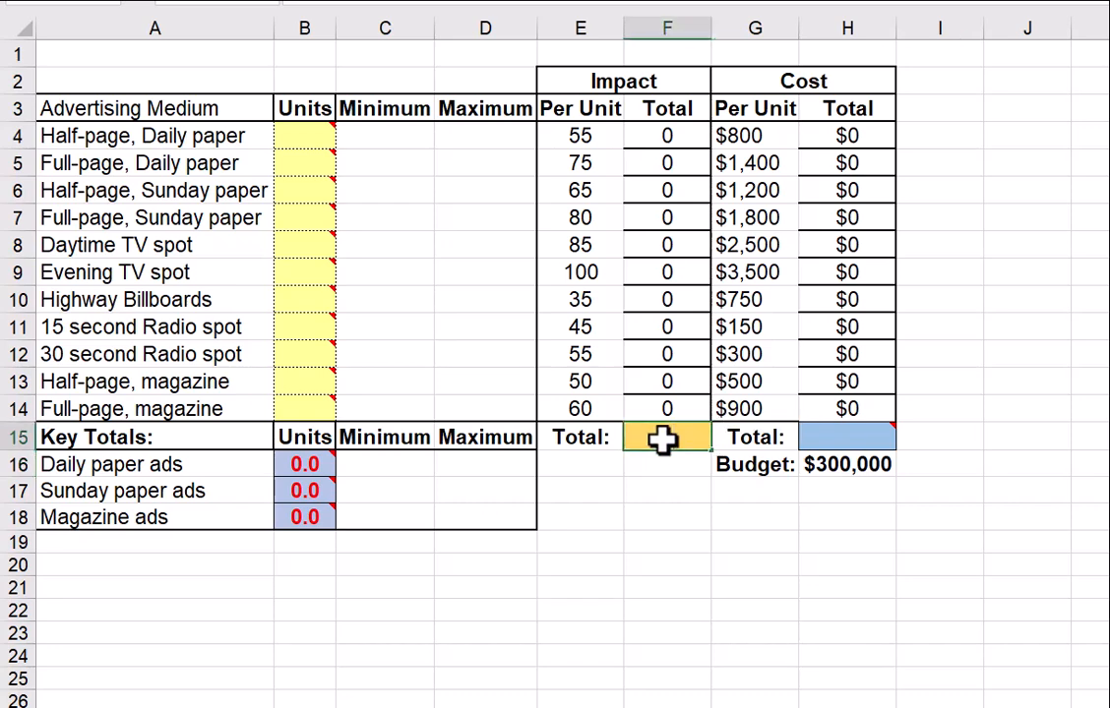
Step: Enter =SUMPRODUCT($B$4:$B$14,$E$4:$E$14) in F15 for total impact
text(=SUMPRODUC)
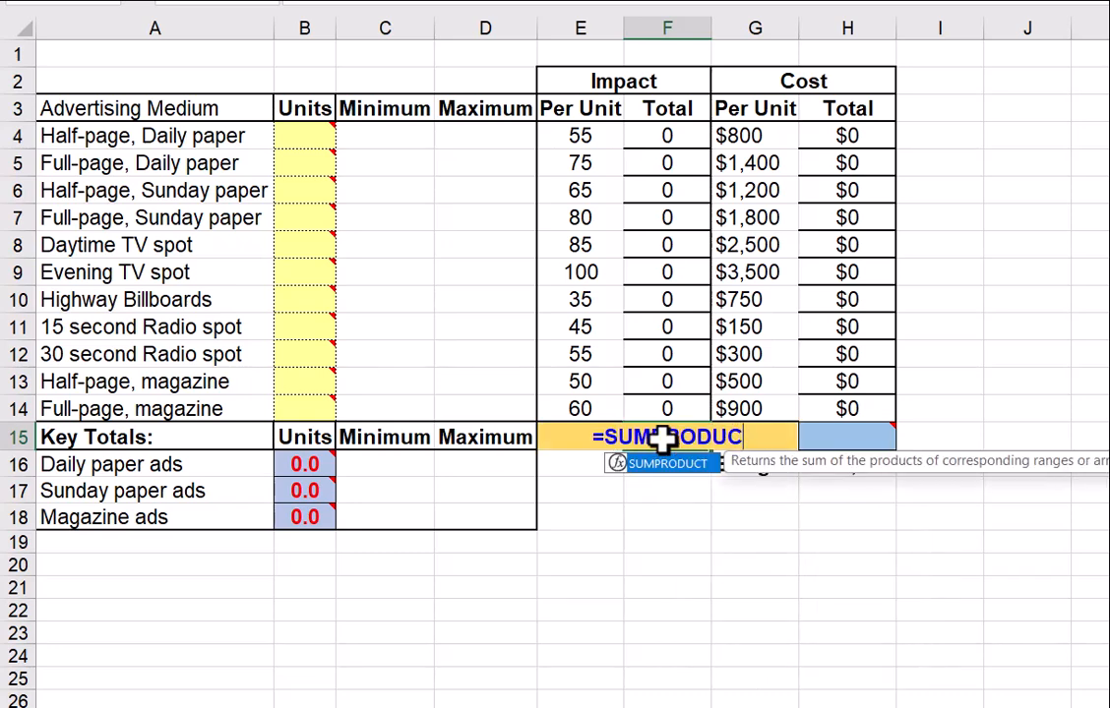
text((B4:B14)
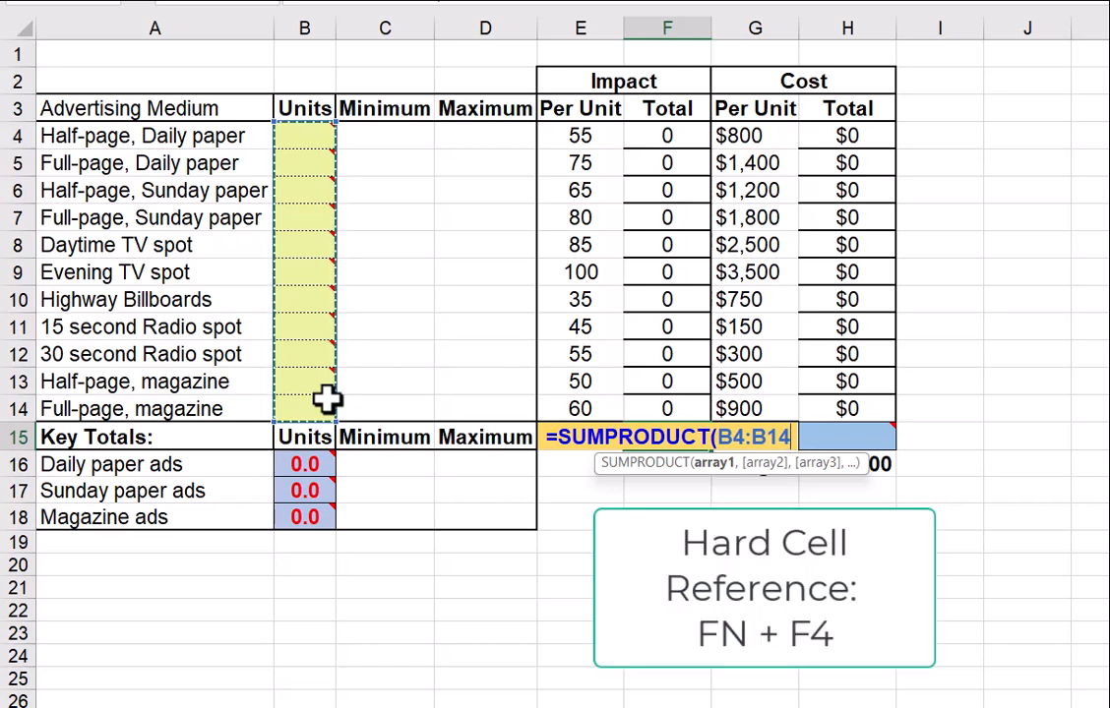
key(F4)
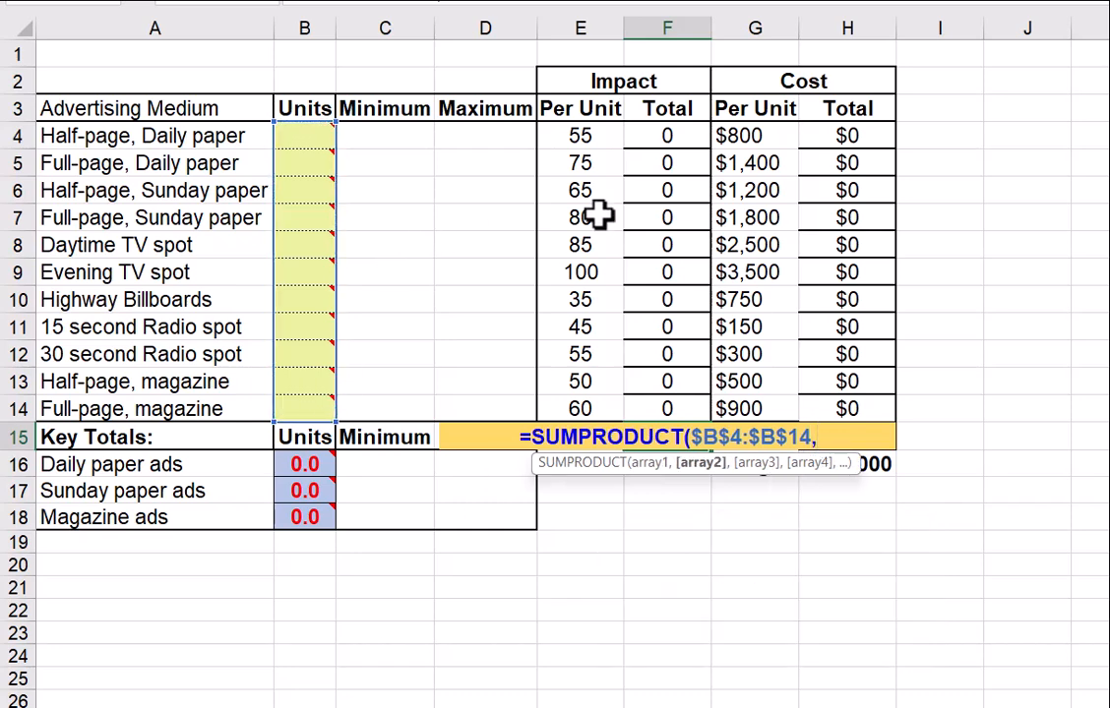
mouse_move(652, 136)
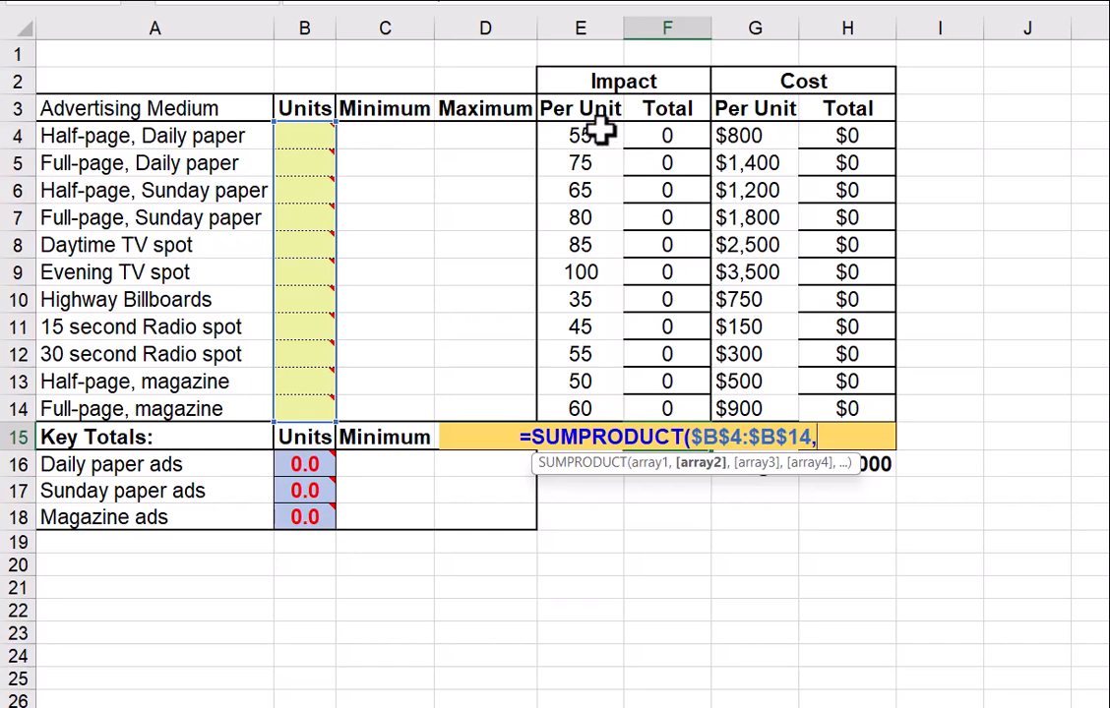
drag(579, 135, 579, 326)
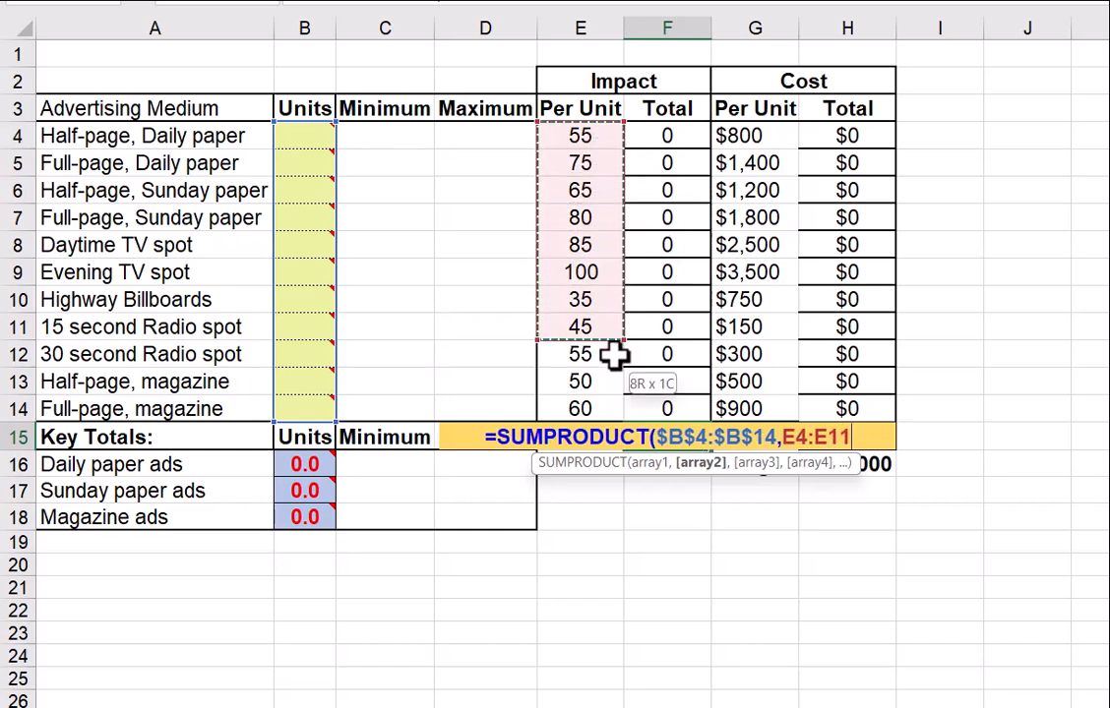
drag(615, 354, 605, 409)
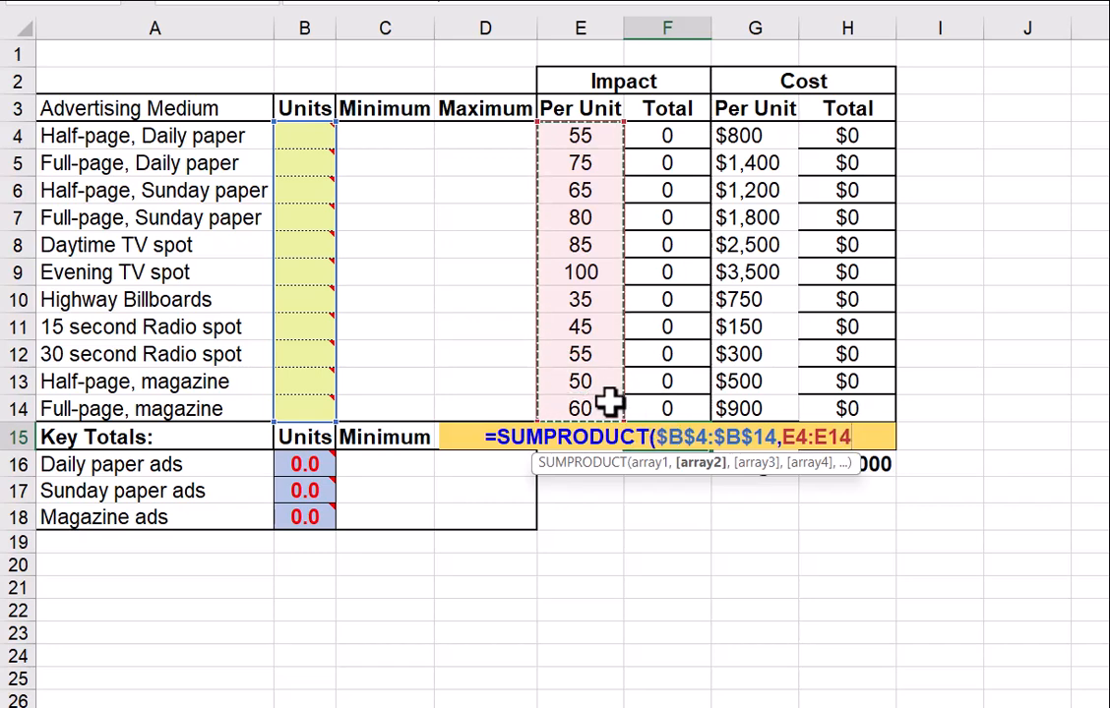
key(F4)
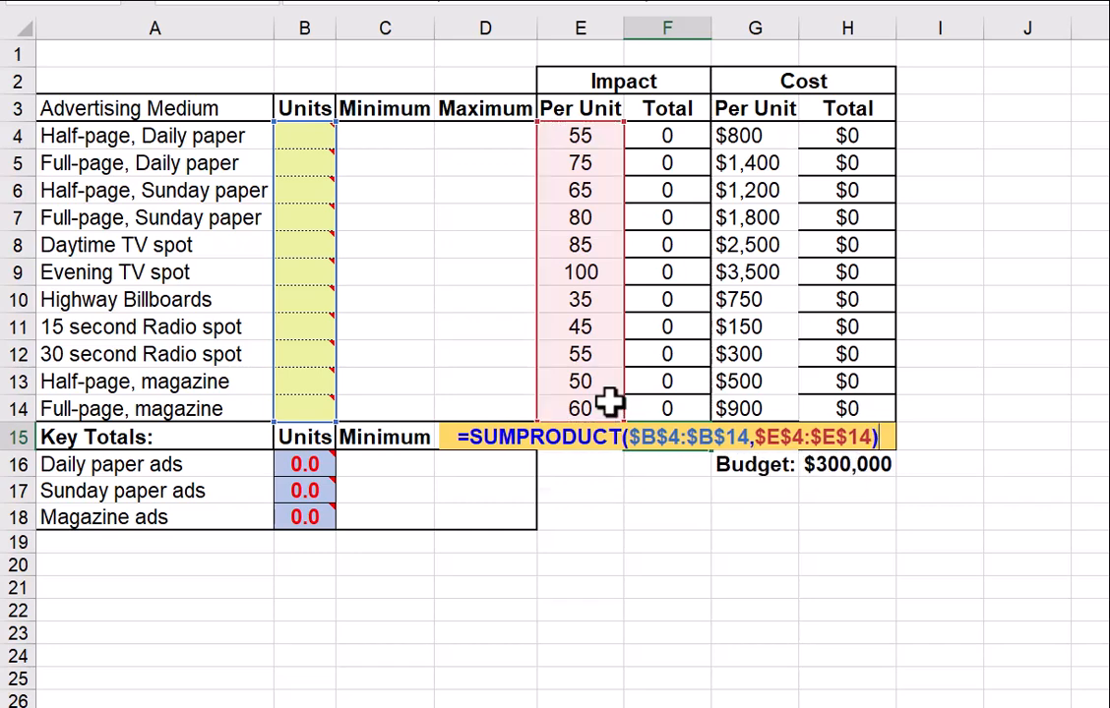
key(Enter)
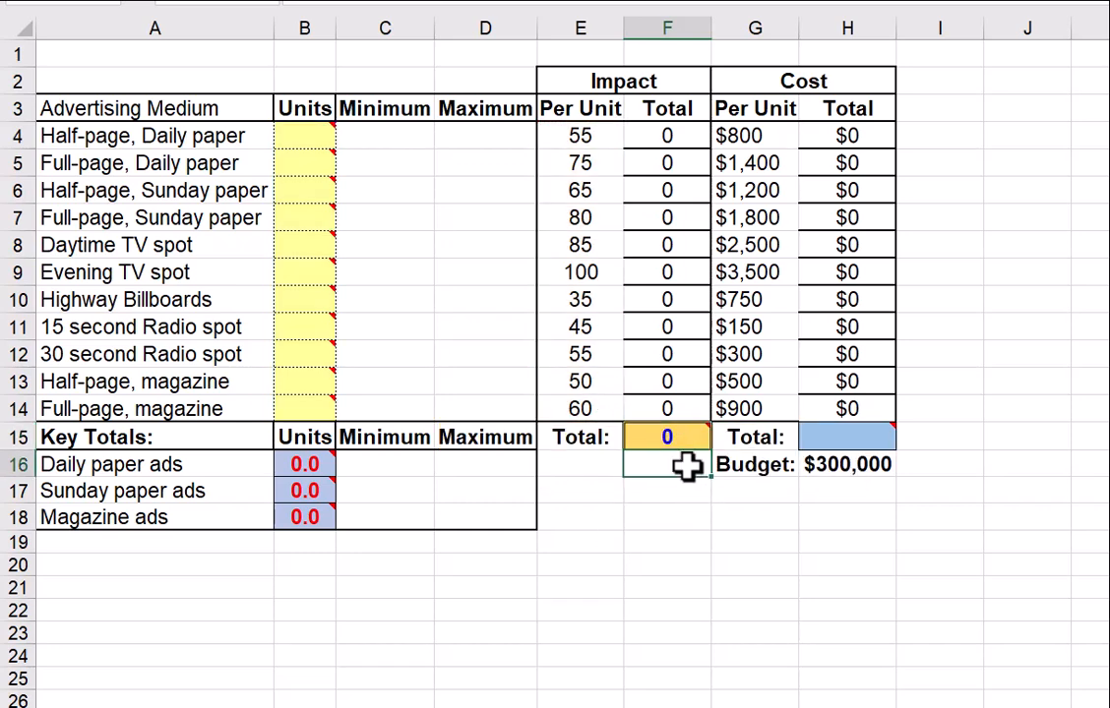
mouse_move(1005, 354)
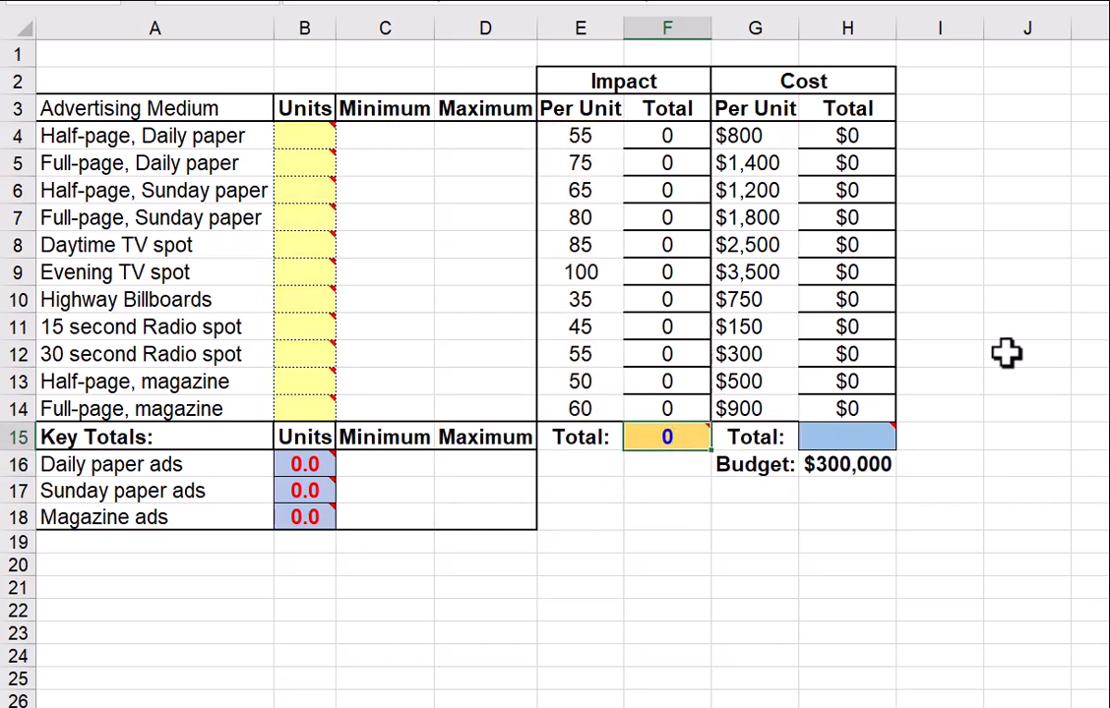